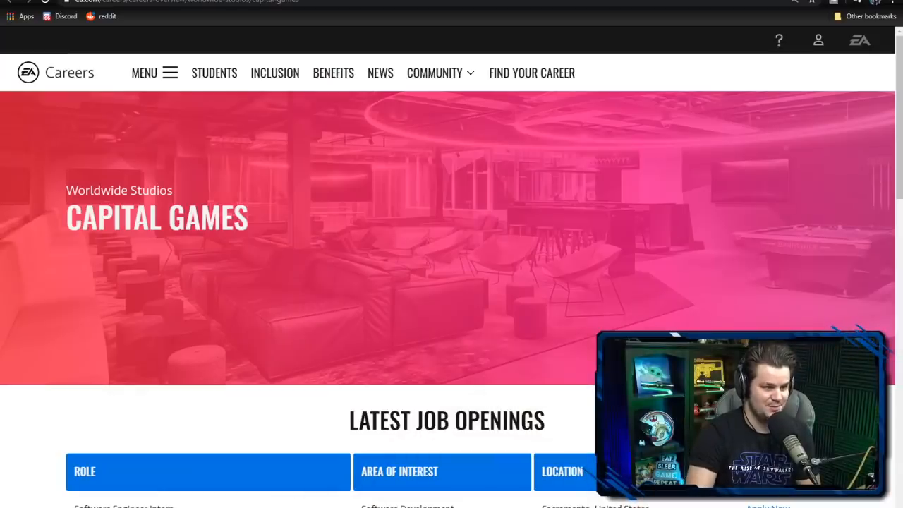
Step: Scroll down through the Capital Games openings page, reading the listings
scroll("down", 3)
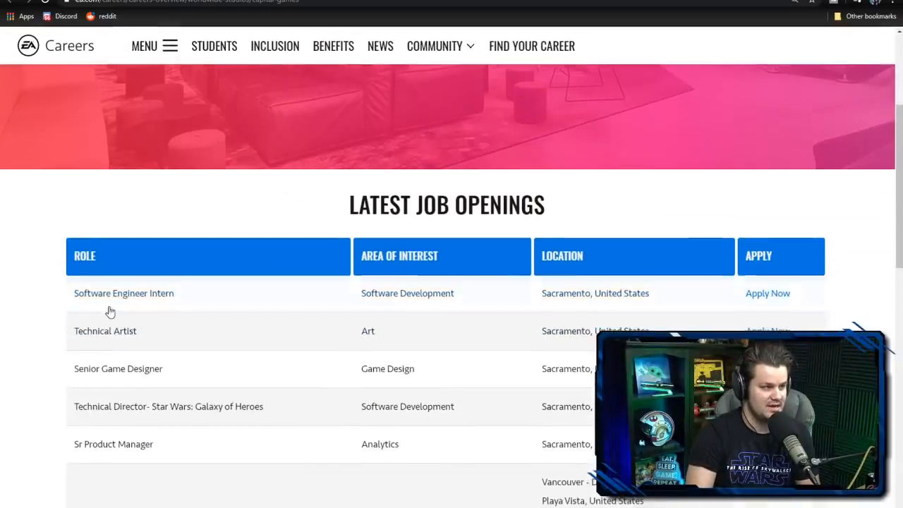
scroll("down", 3)
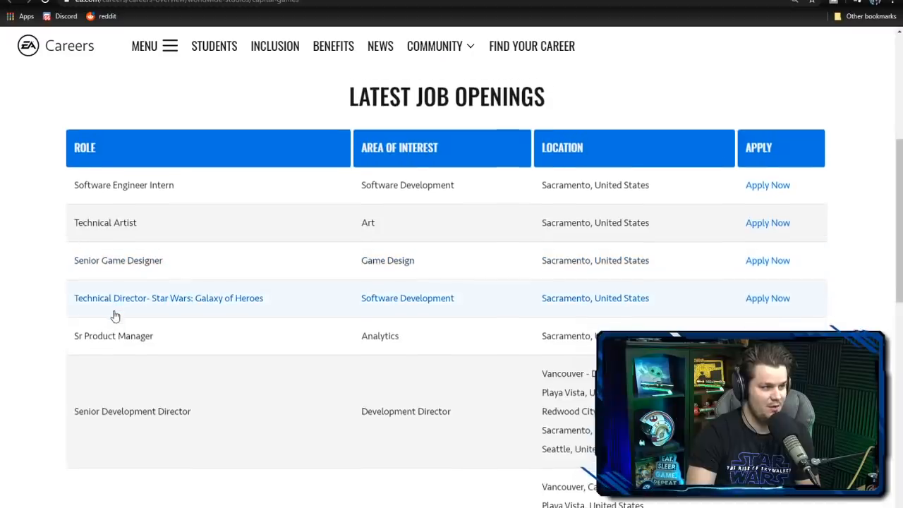
scroll("down", 3)
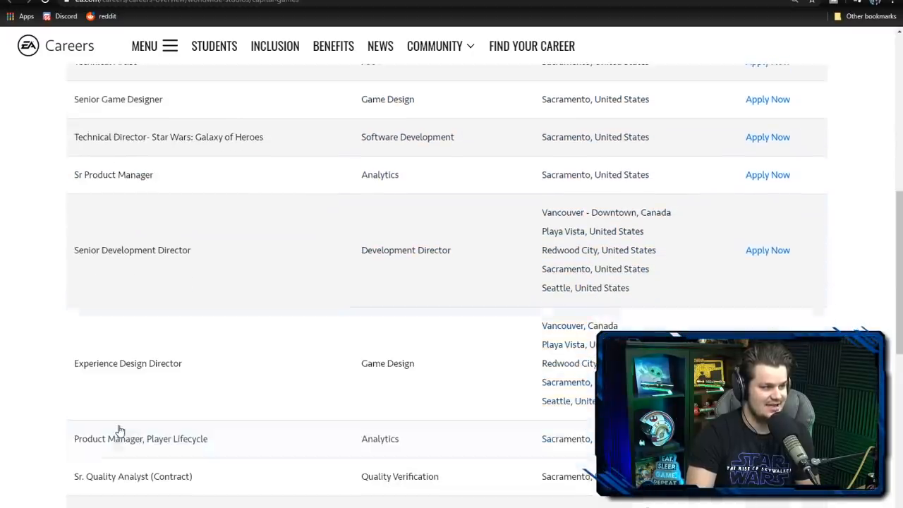
scroll("down", 3)
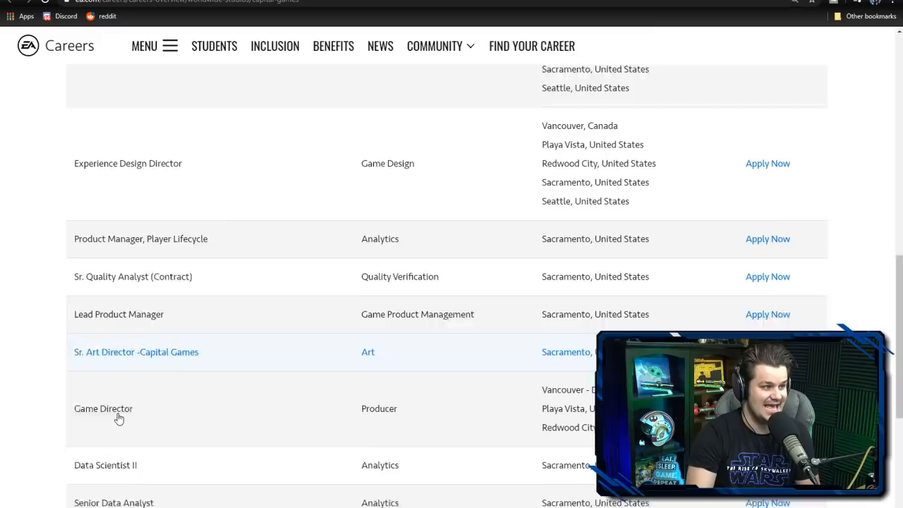
scroll("down", 3)
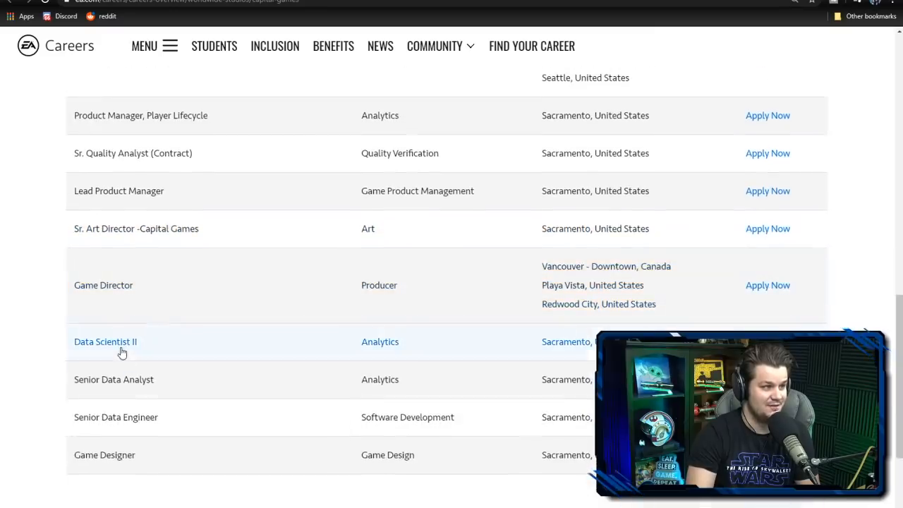
mouse_move(148, 475)
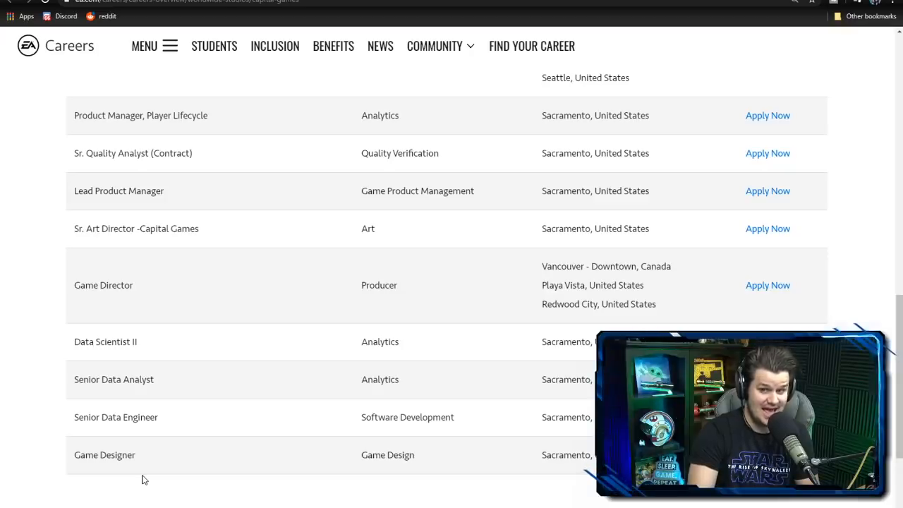
scroll("up", 3)
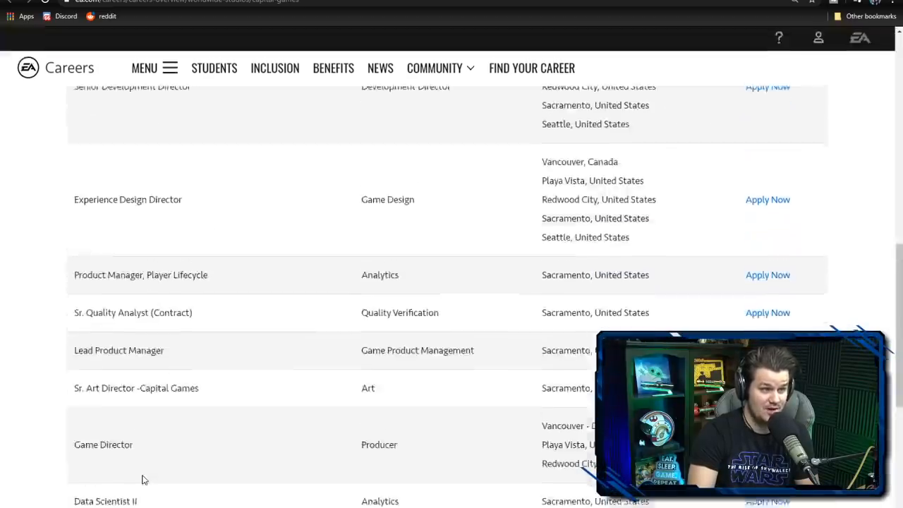
scroll("up", 3)
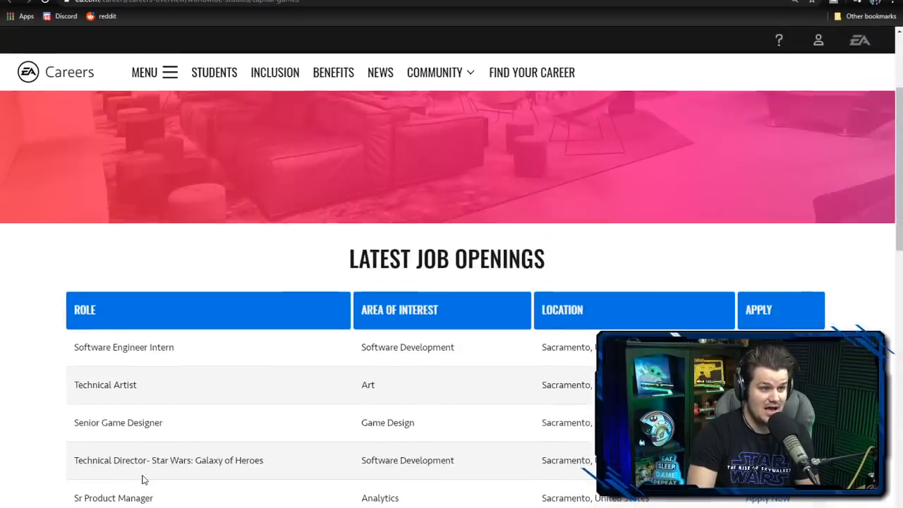
scroll("down", 3)
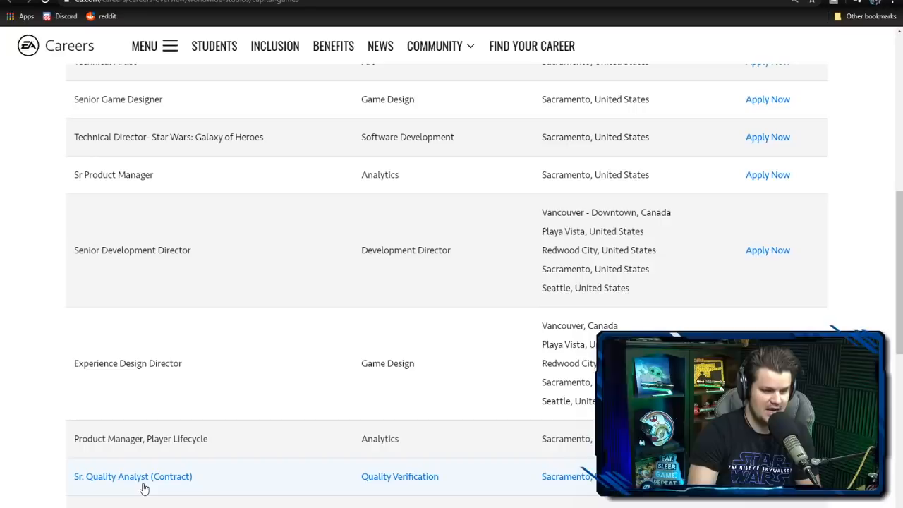
mouse_move(233, 385)
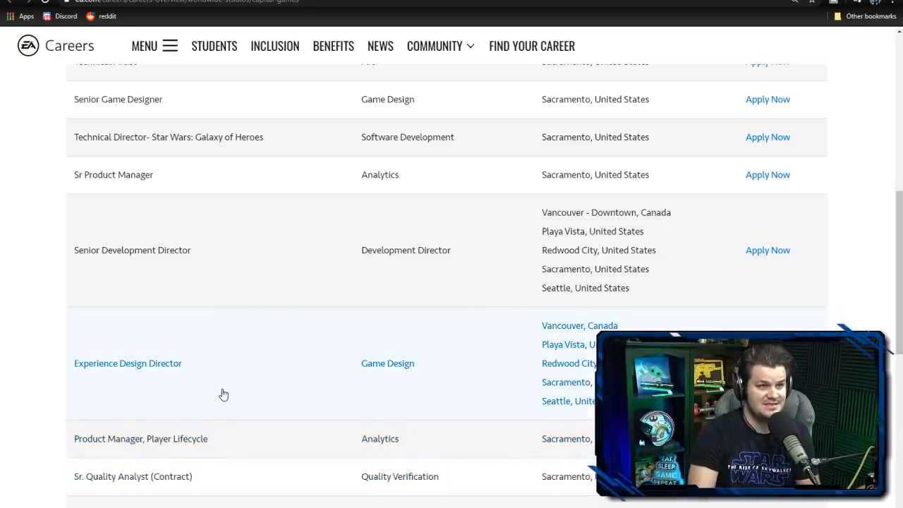
scroll("down", 3)
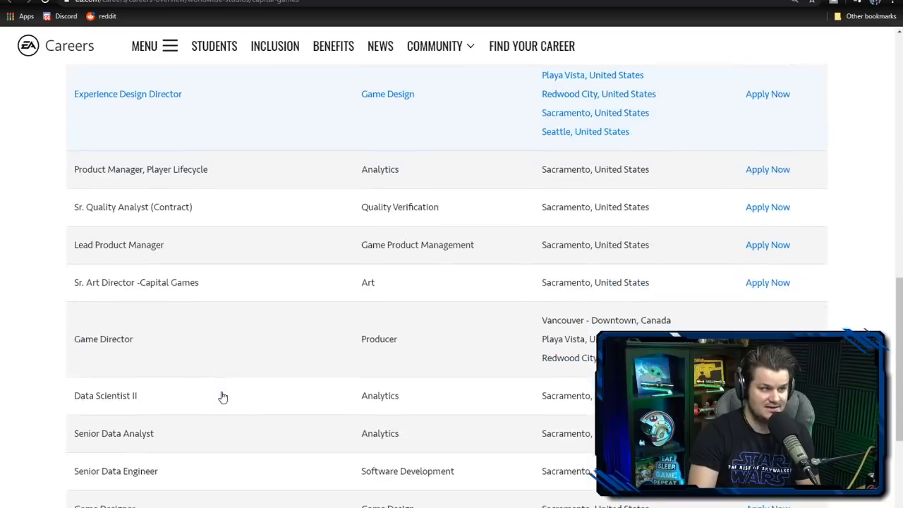
scroll("down", 3)
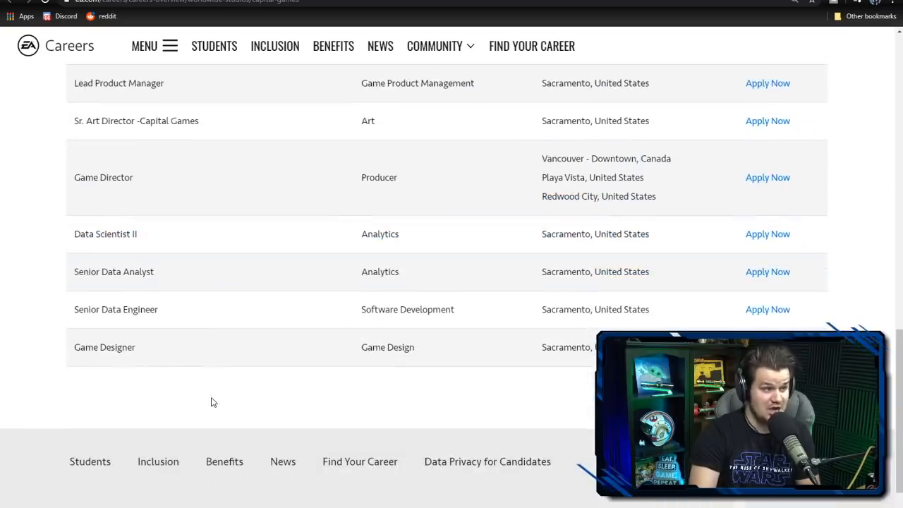
mouse_move(195, 412)
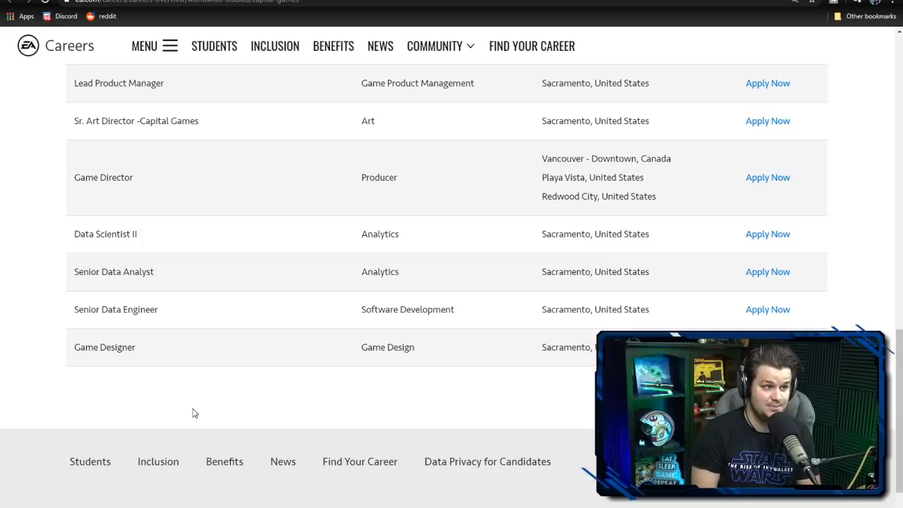
mouse_move(170, 177)
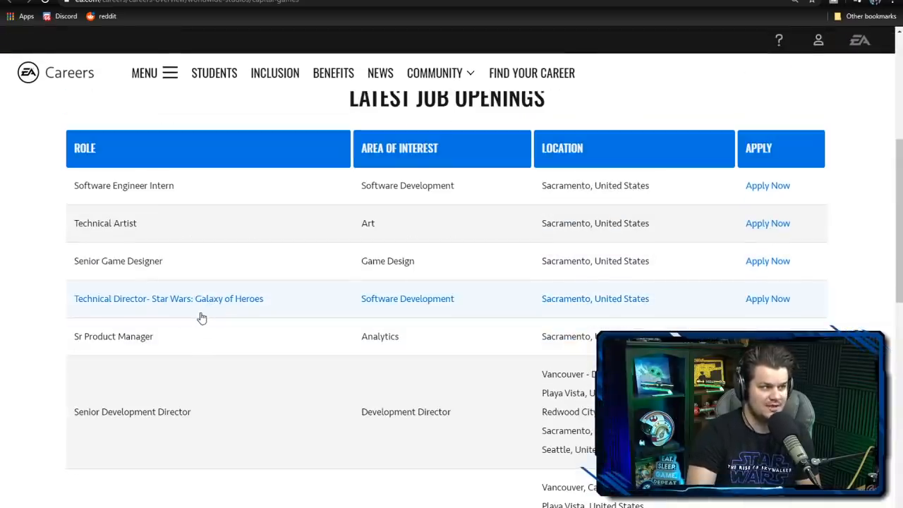
mouse_move(141, 199)
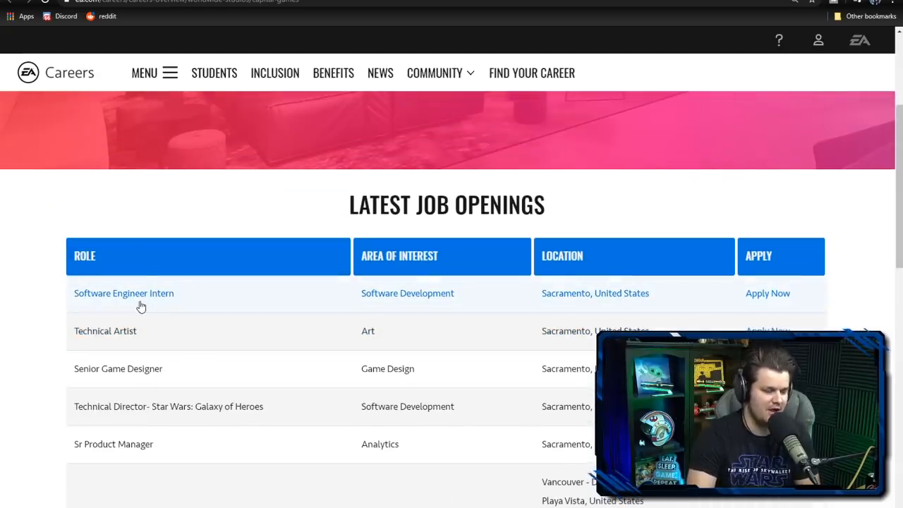
scroll("down", 3)
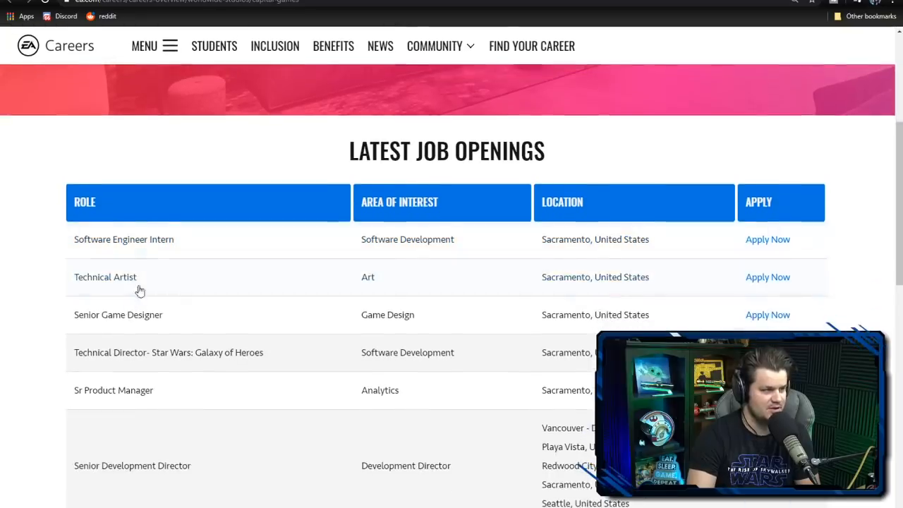
scroll("down", 3)
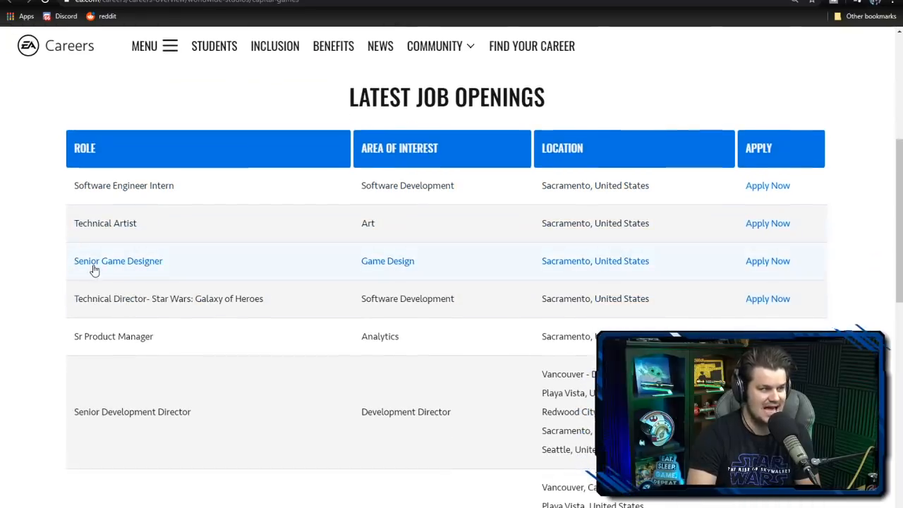
mouse_move(114, 310)
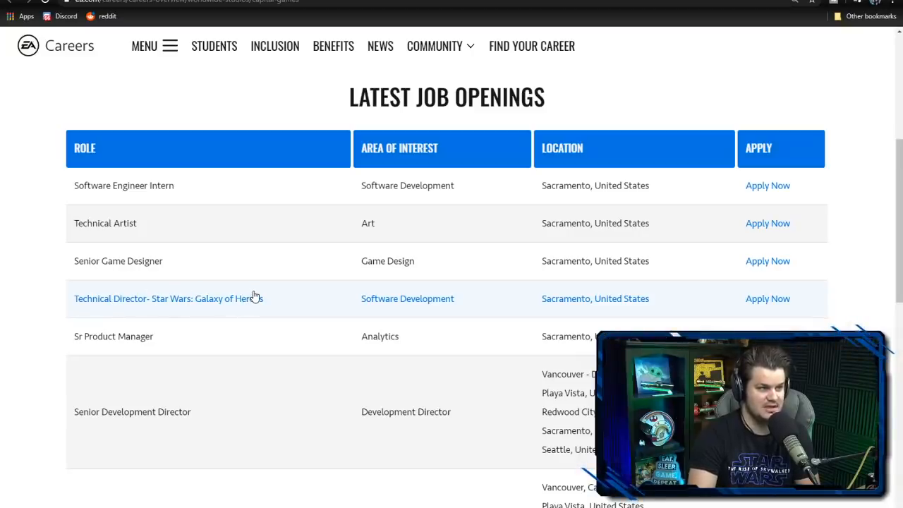
scroll("down", 3)
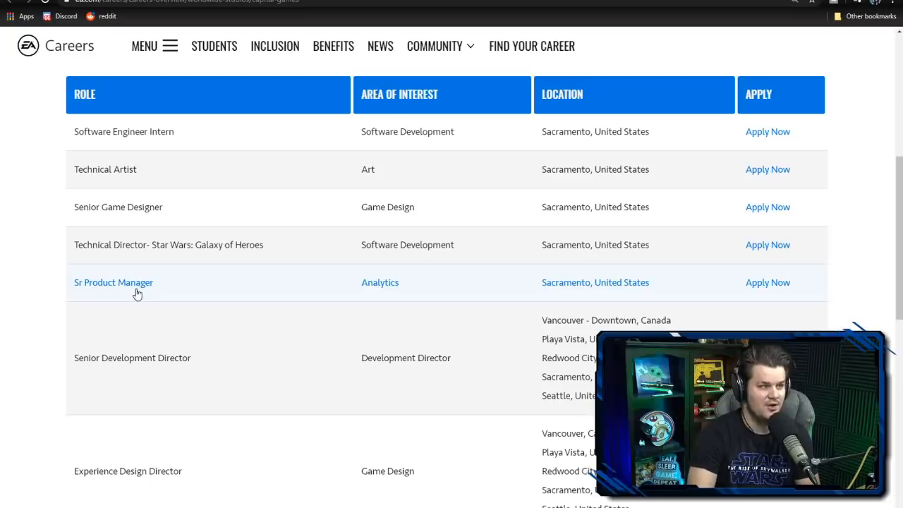
scroll("down", 3)
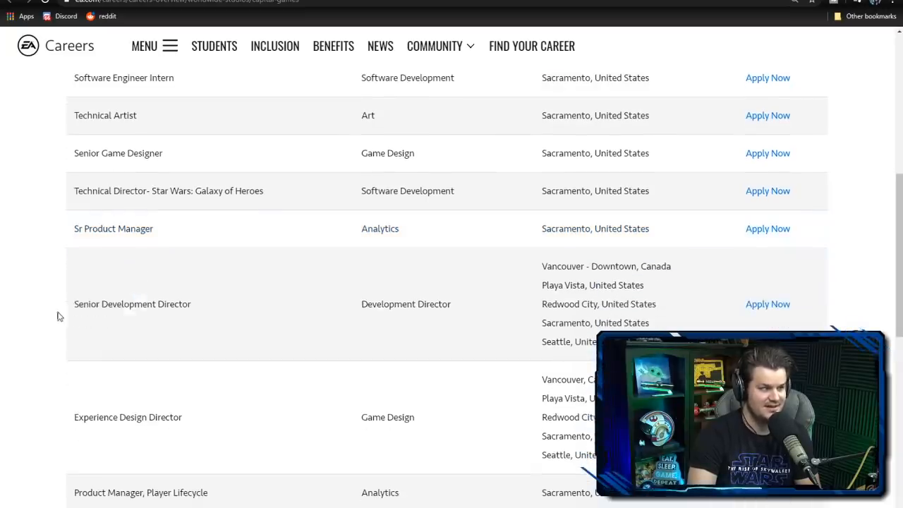
scroll("down", 3)
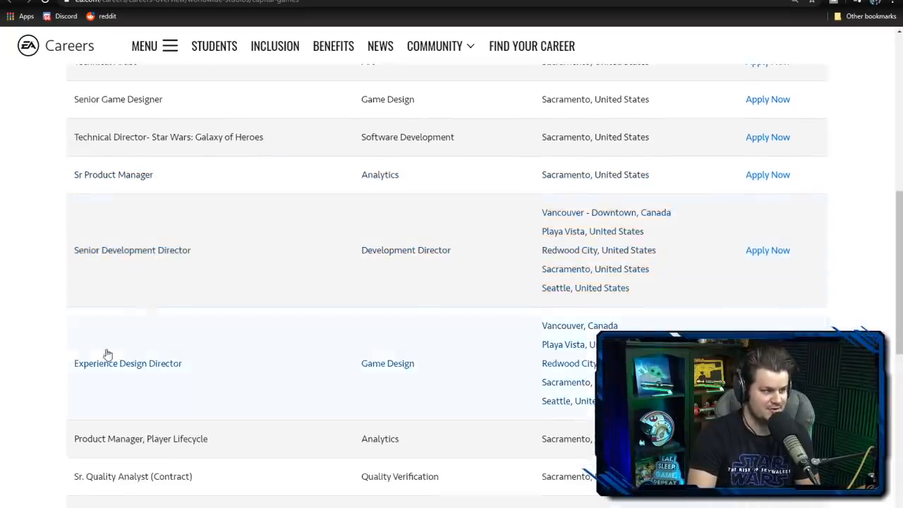
scroll("down", 3)
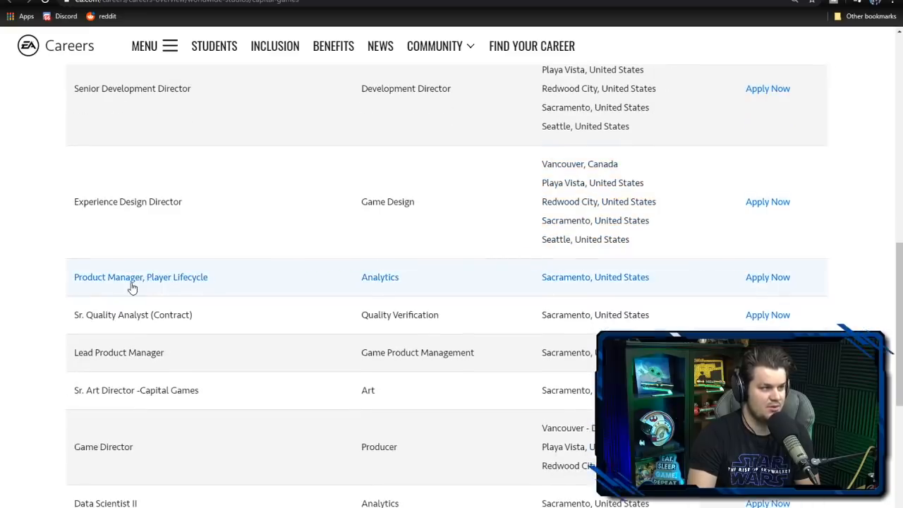
mouse_move(212, 265)
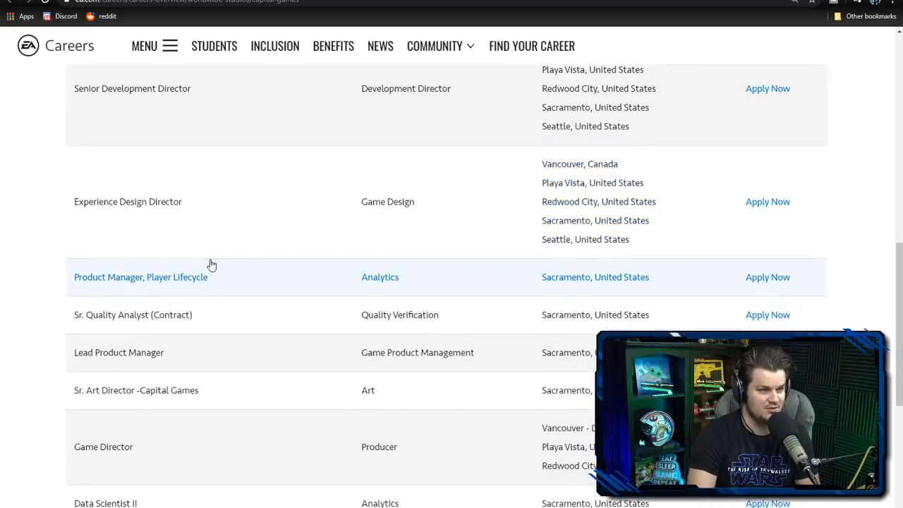
mouse_move(136, 326)
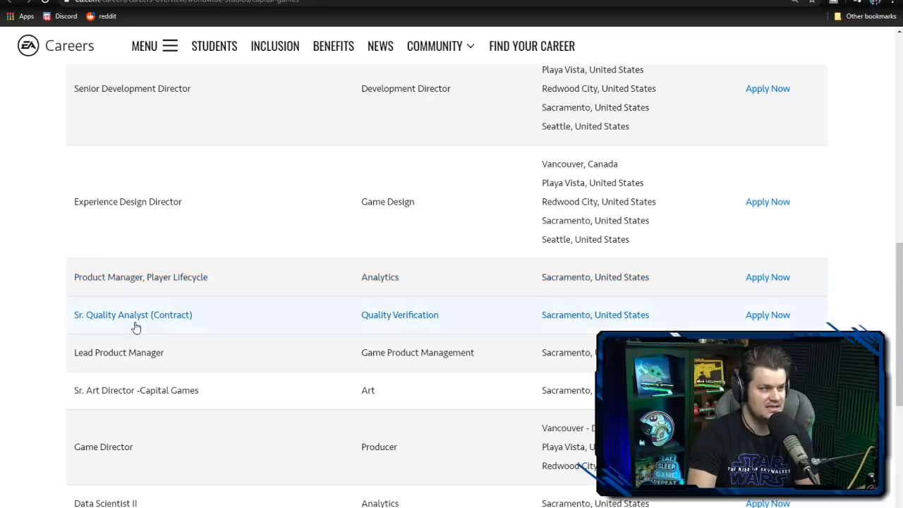
scroll("down", 3)
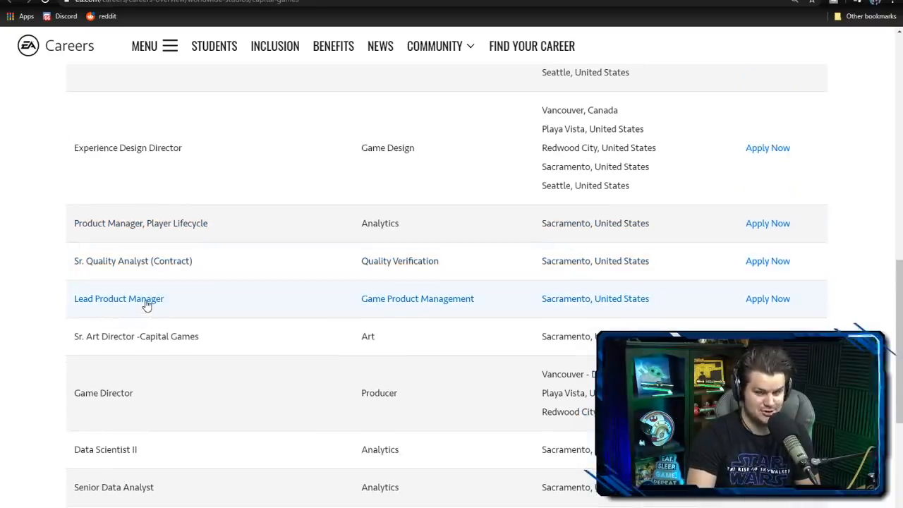
scroll("down", 3)
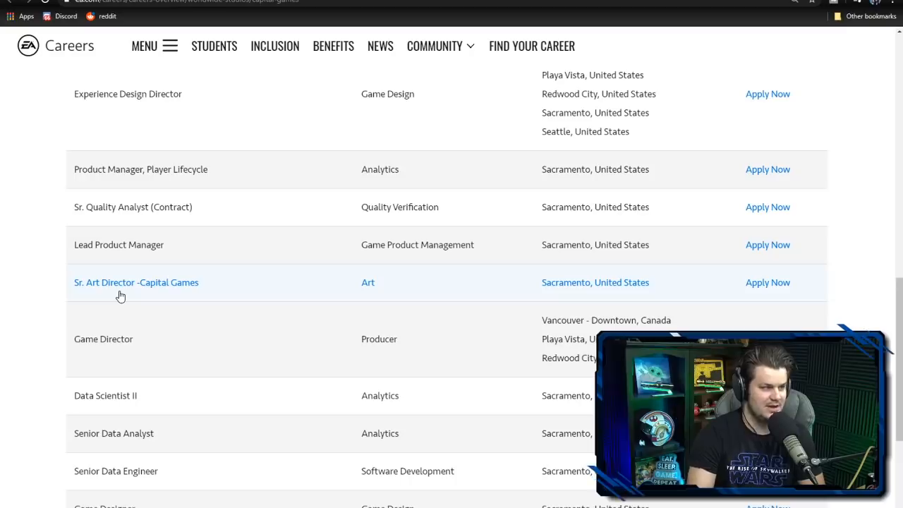
scroll("down", 3)
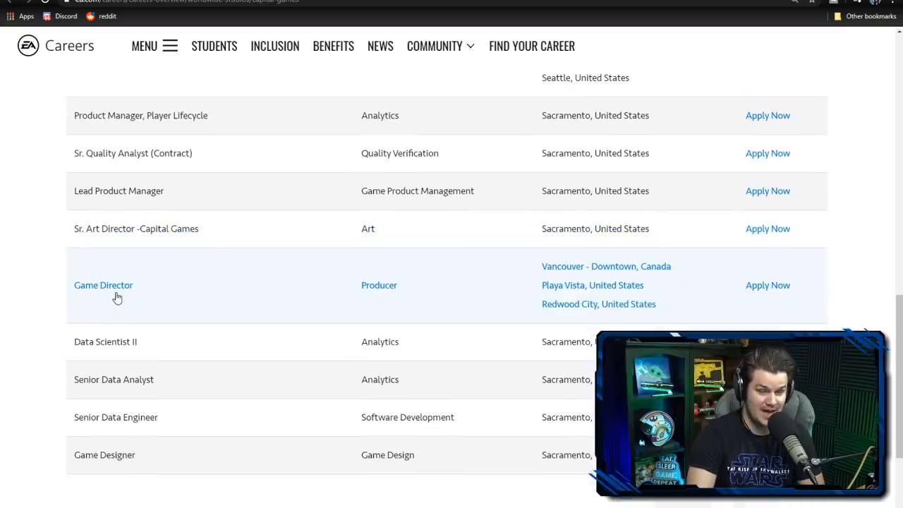
mouse_move(385, 301)
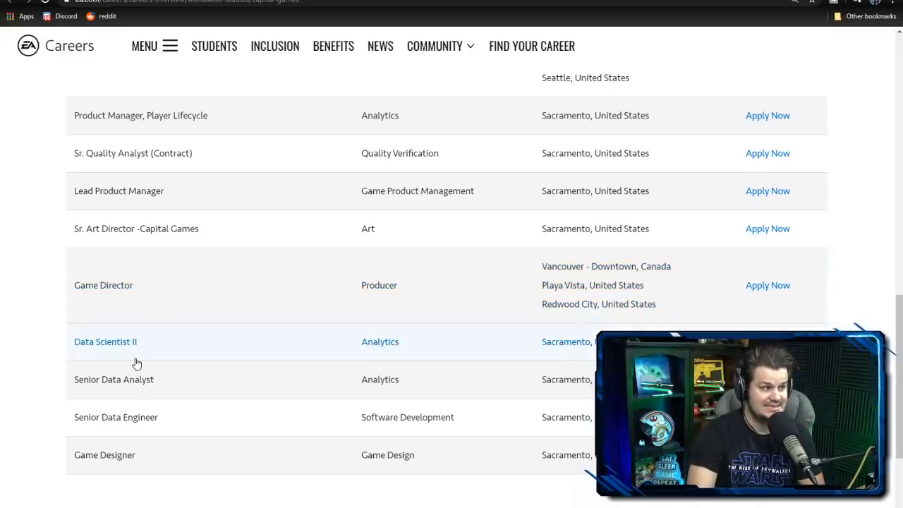
mouse_move(137, 395)
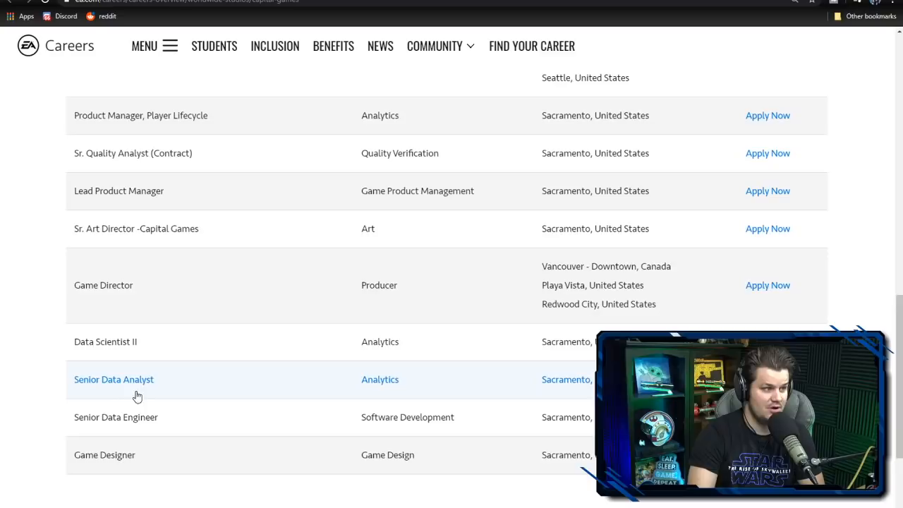
scroll("down", 3)
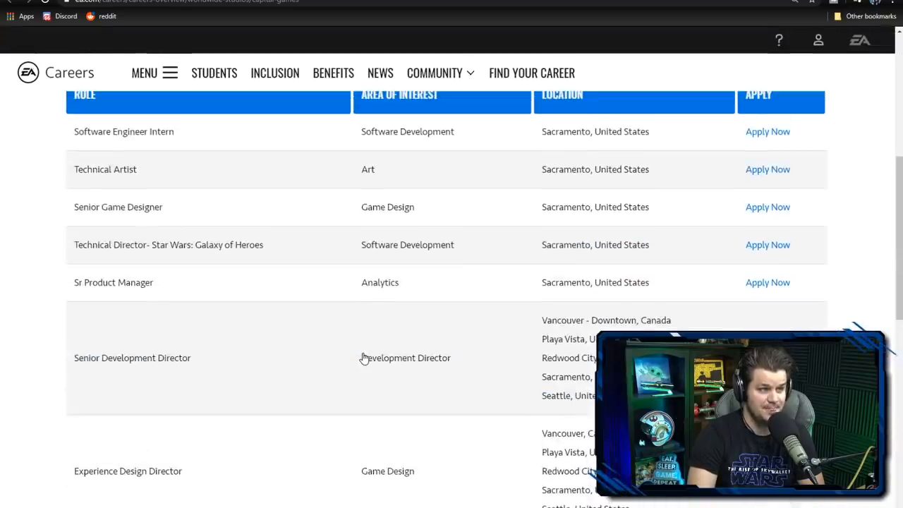
scroll("down", 3)
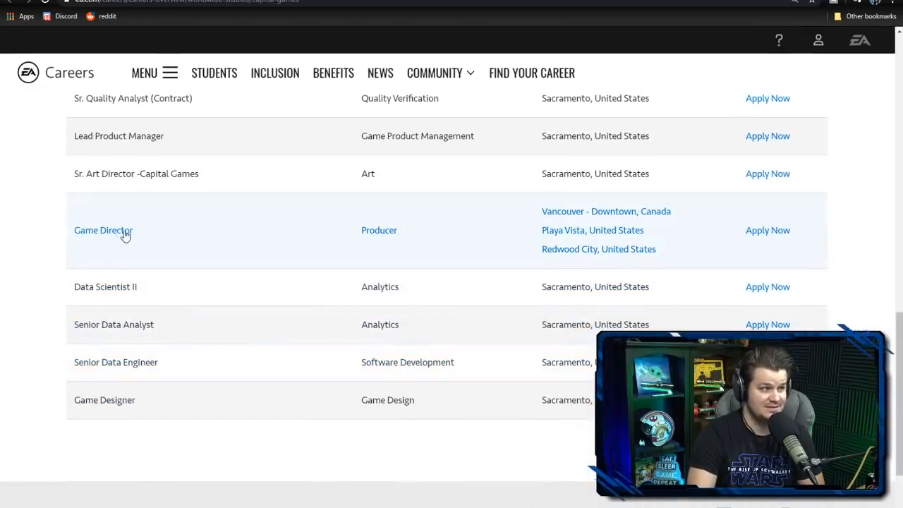
Step: Read the Game Director posting, highlighting bullets such as selling the game's vision
left_click(103, 230)
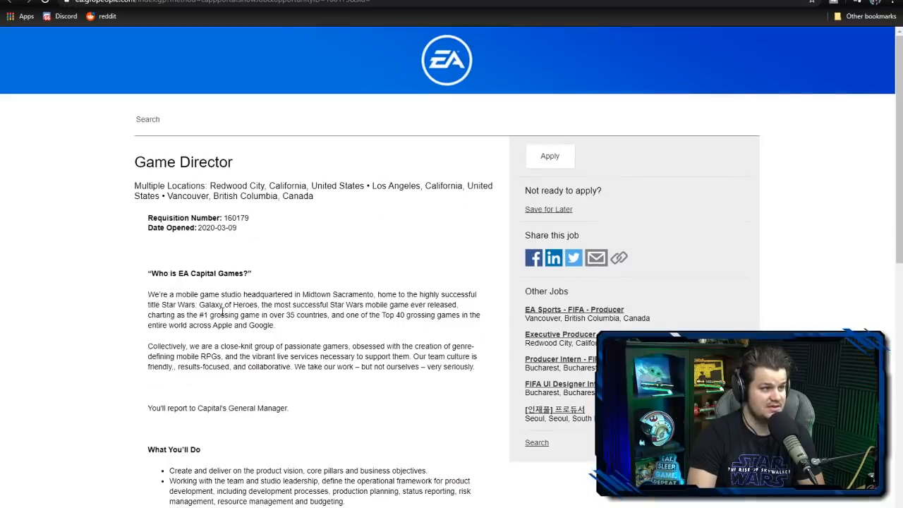
double_click(229, 227)
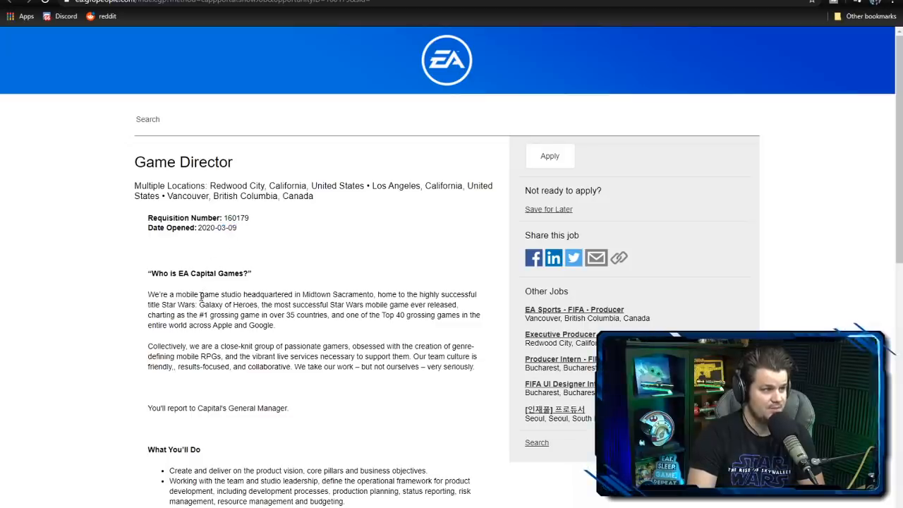
scroll("down", 3)
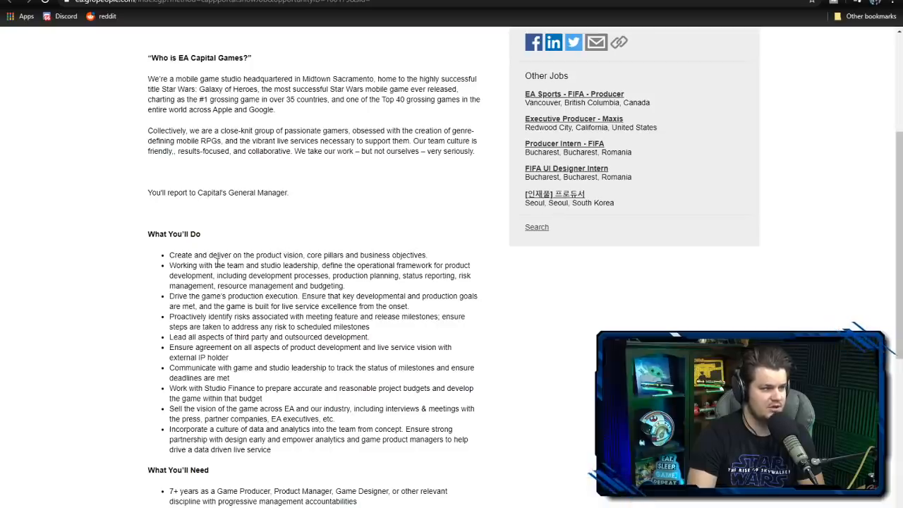
scroll("down", 3)
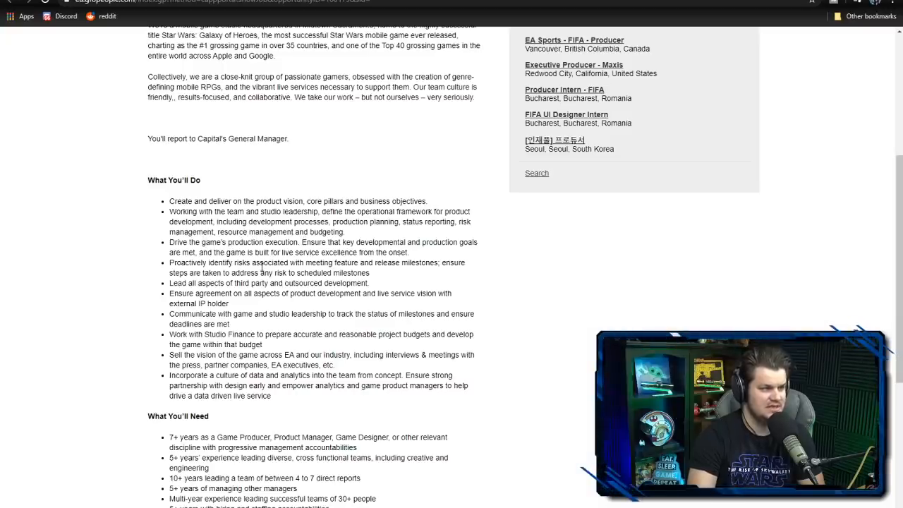
scroll("down", 3)
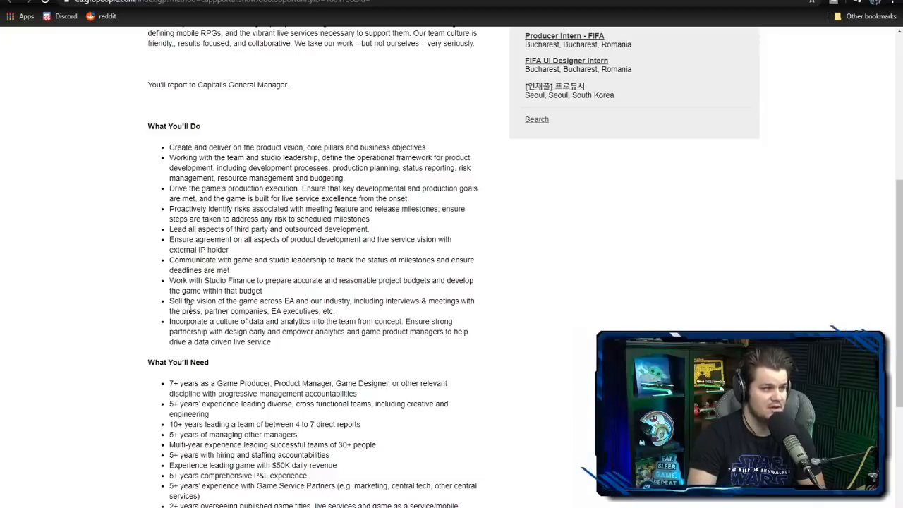
left_click_drag(182, 301, 300, 301)
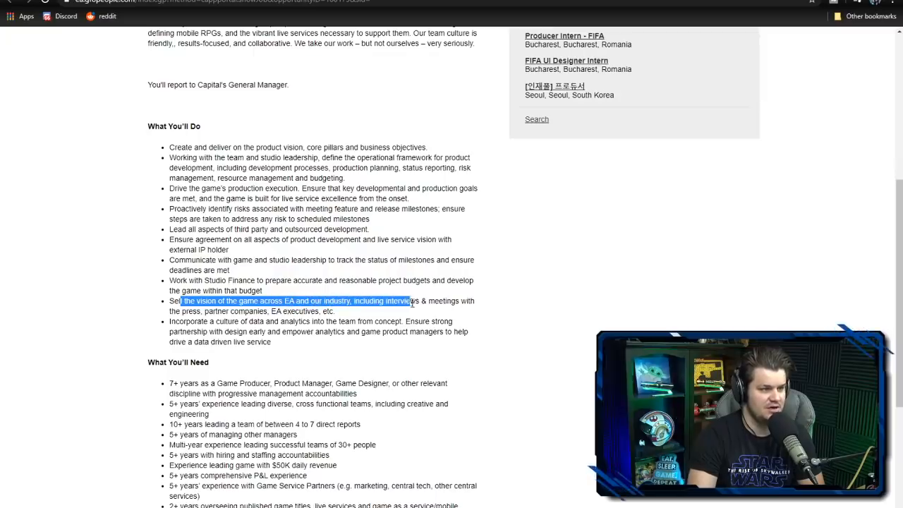
left_click_drag(412, 300, 201, 311)
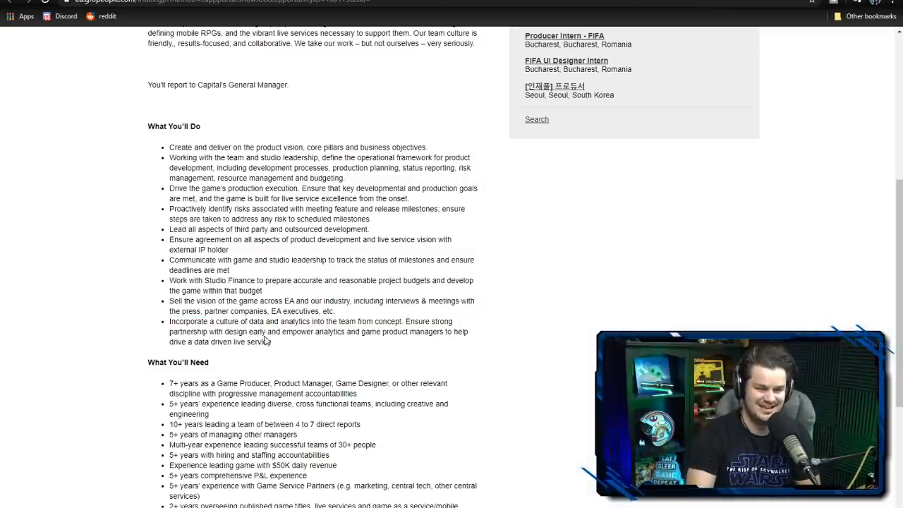
scroll("down", 3)
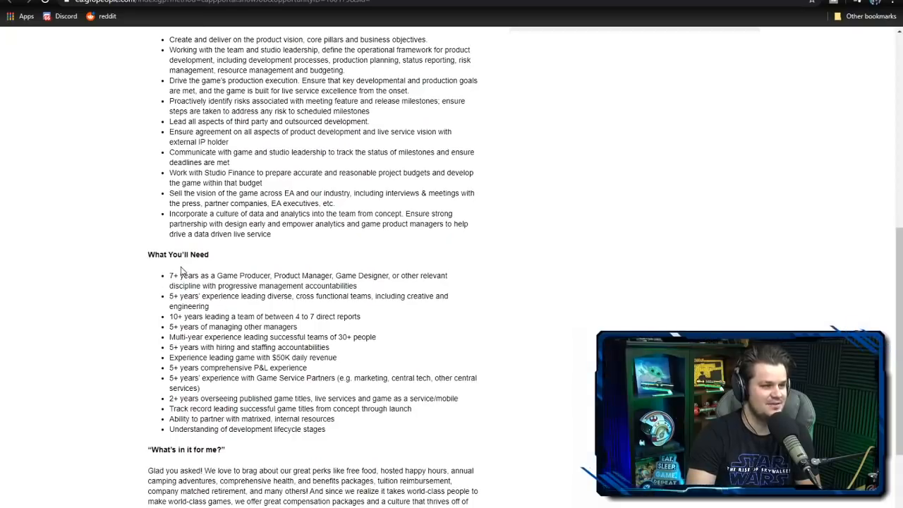
left_click_drag(181, 275, 337, 275)
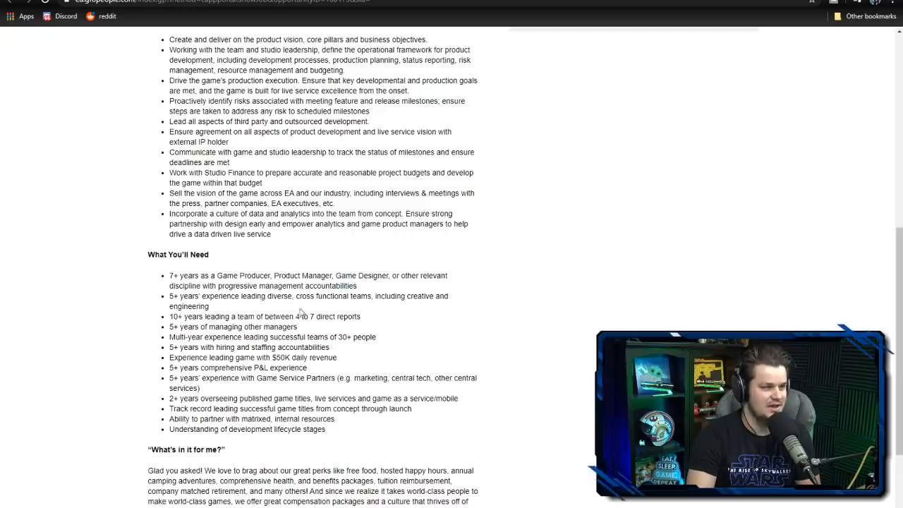
scroll("down", 3)
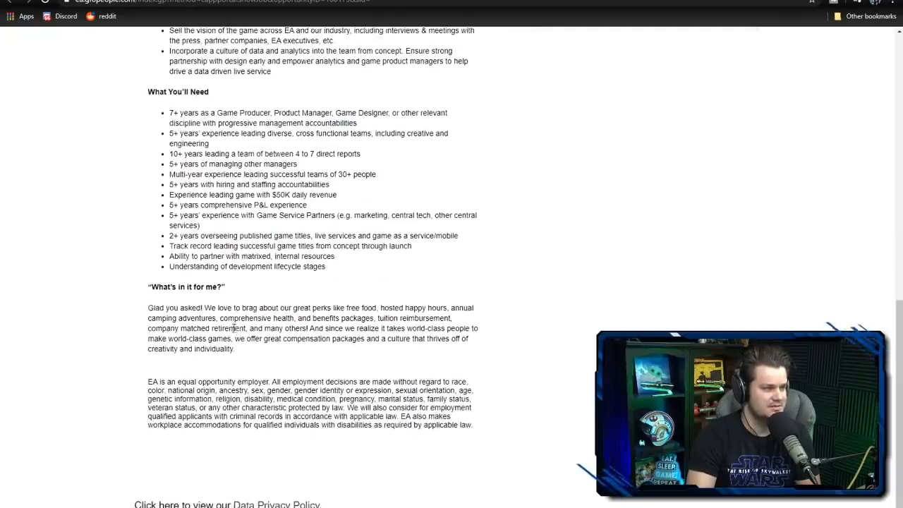
left_click_drag(246, 307, 310, 308)
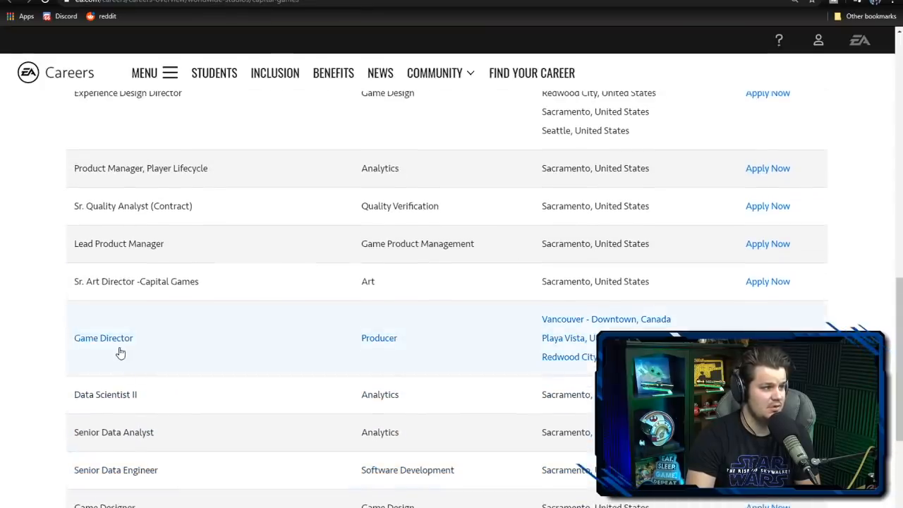
Step: Read through the Lead Product Manager job posting
left_click(119, 243)
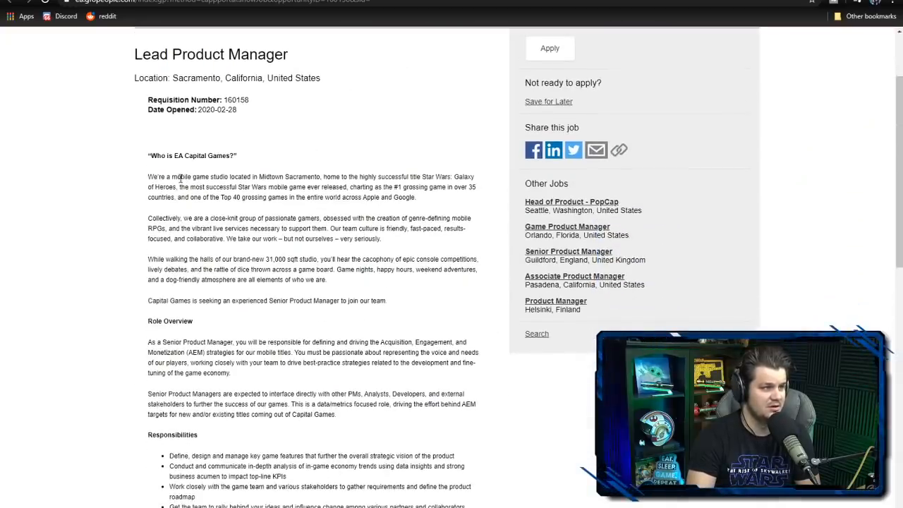
scroll("down", 3)
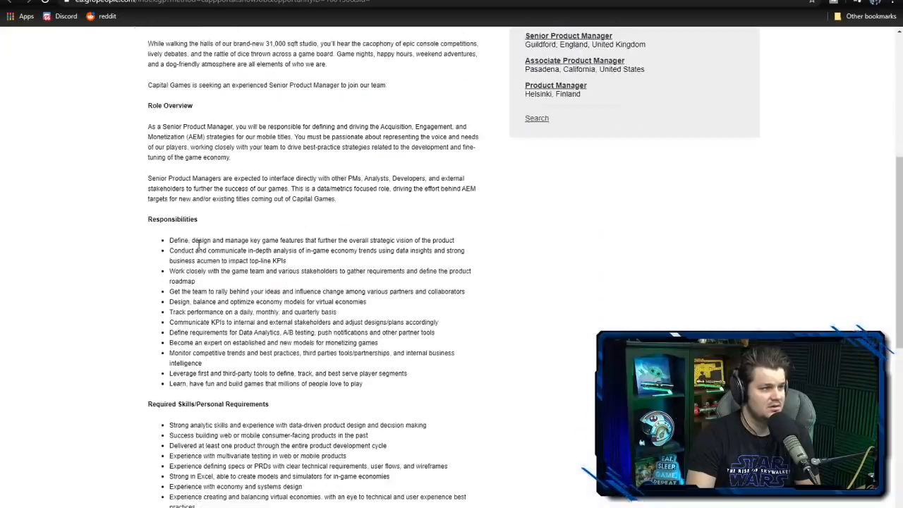
scroll("down", 3)
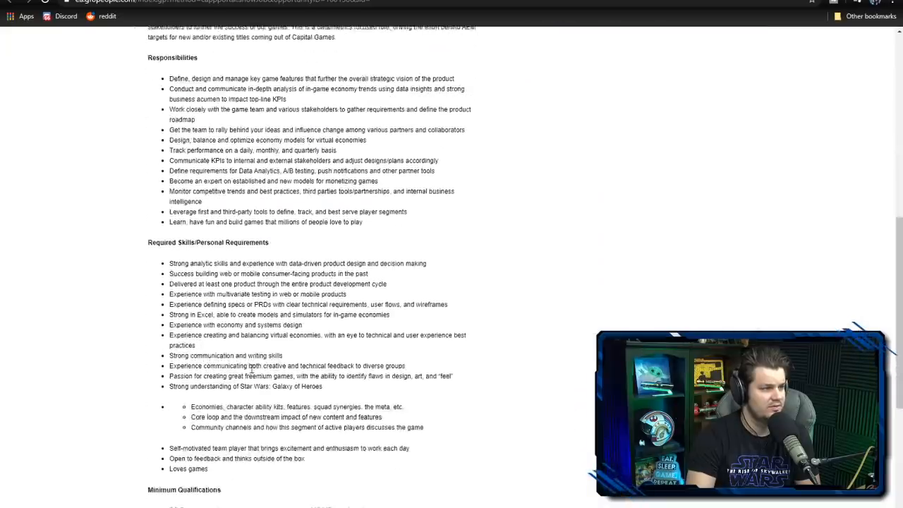
scroll("down", 3)
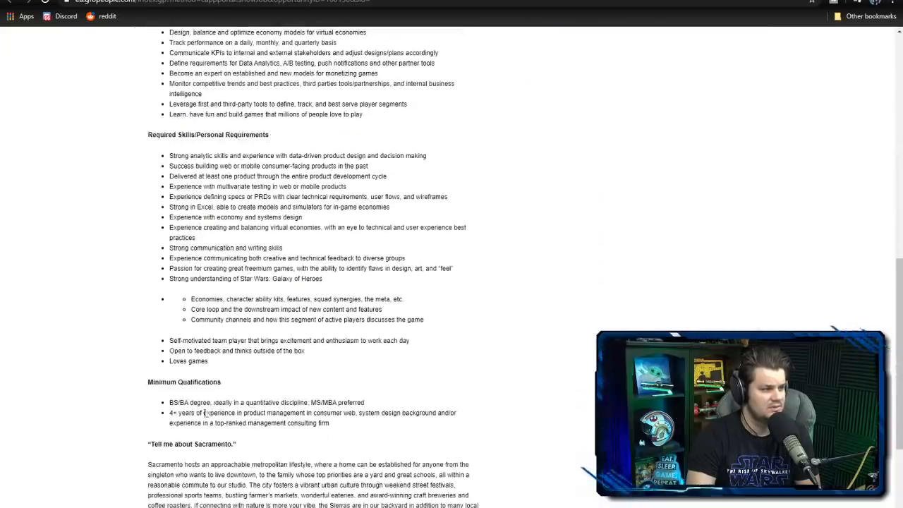
scroll("up", 3)
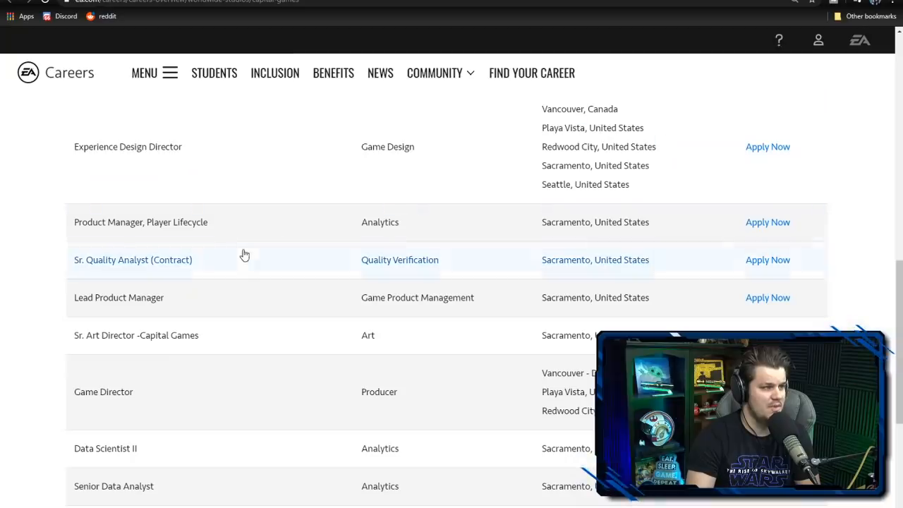
scroll("down", 3)
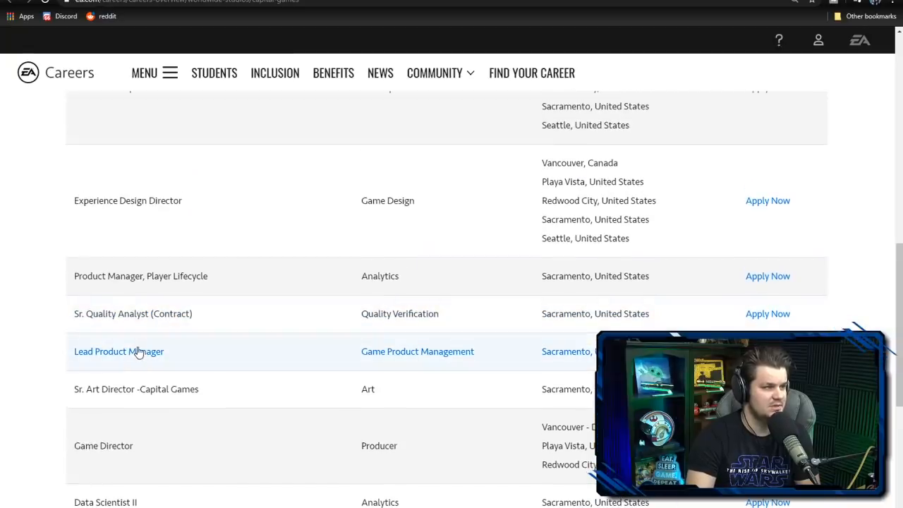
mouse_move(141, 395)
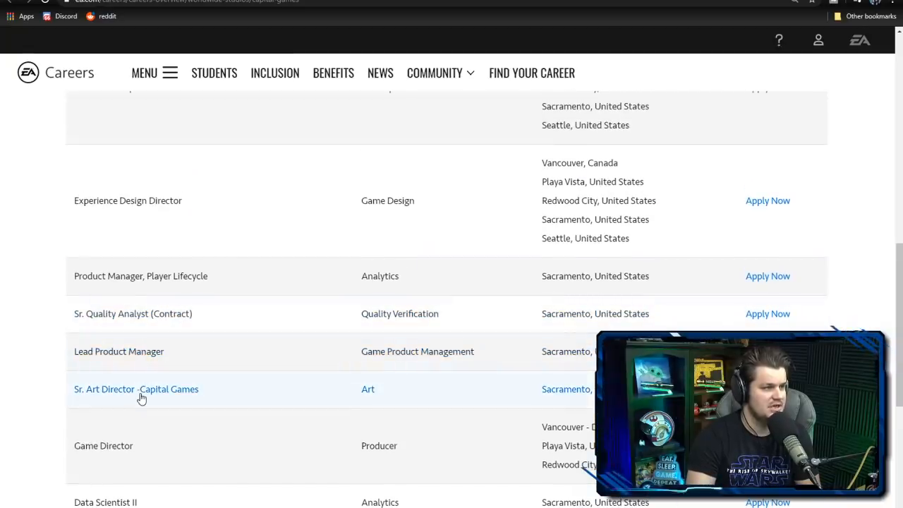
Step: Read through the Sr. Art Director - Capital Games posting
left_click(136, 388)
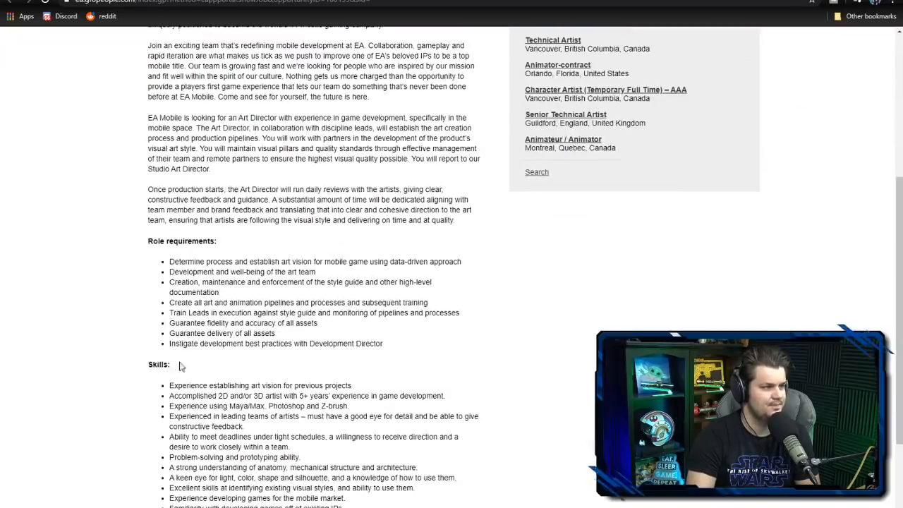
mouse_move(233, 271)
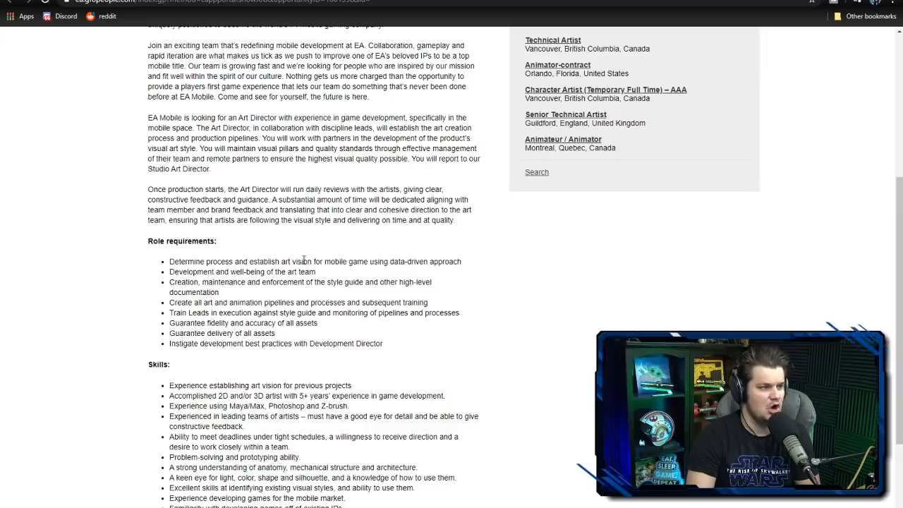
mouse_move(404, 259)
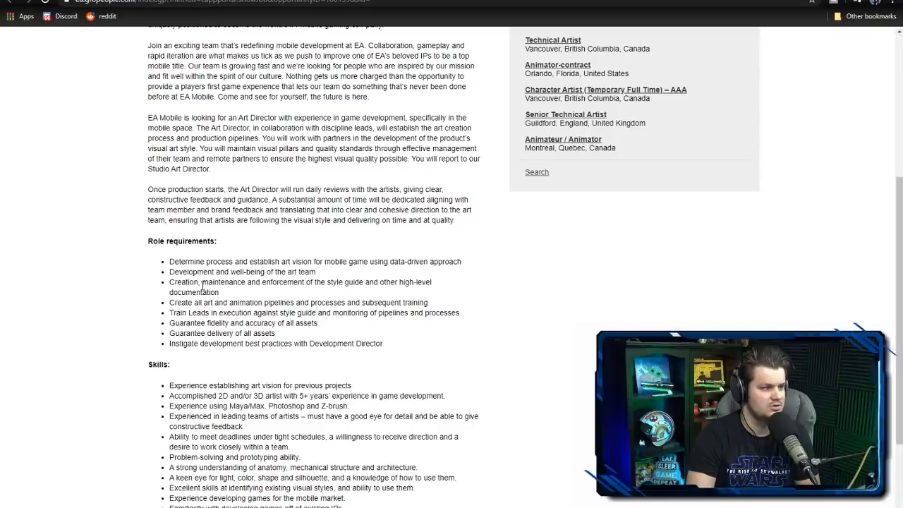
scroll("down", 3)
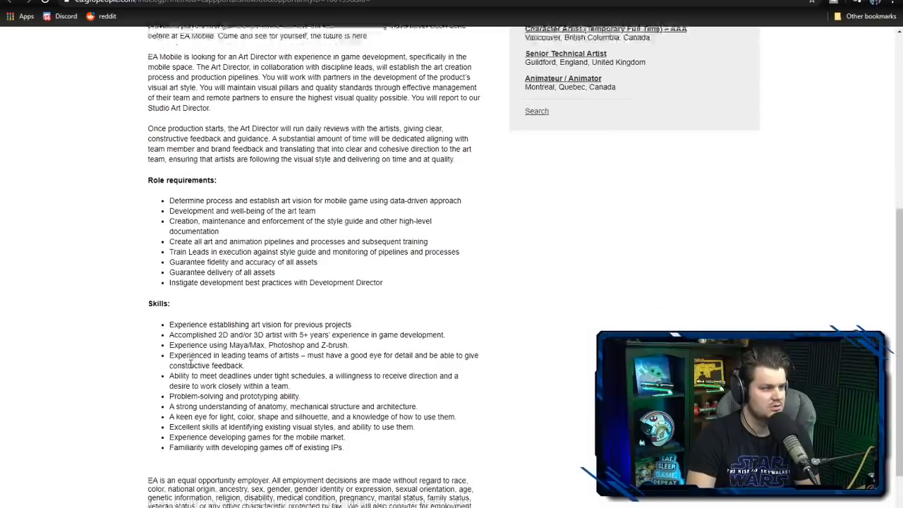
scroll("up", 3)
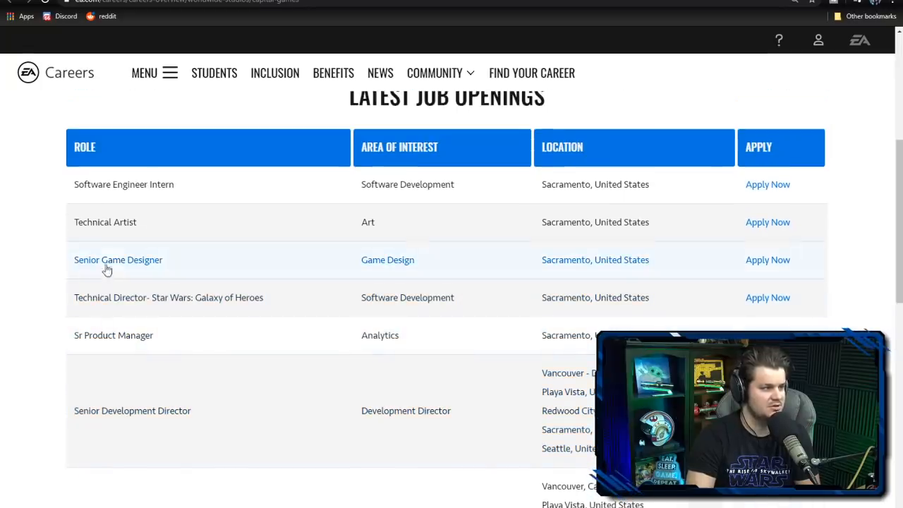
scroll("down", 3)
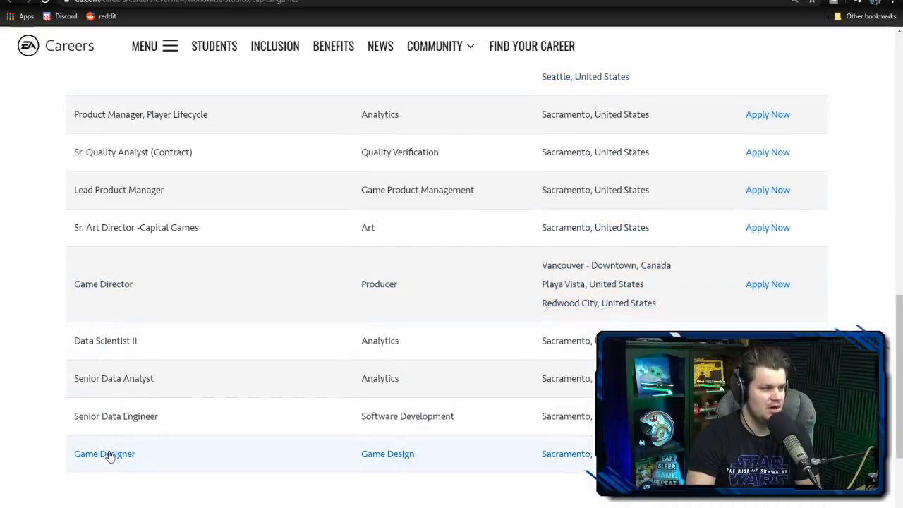
Step: Read the Sacramento Game Designer posting down to its Responsibilities and Requirements
left_click(104, 453)
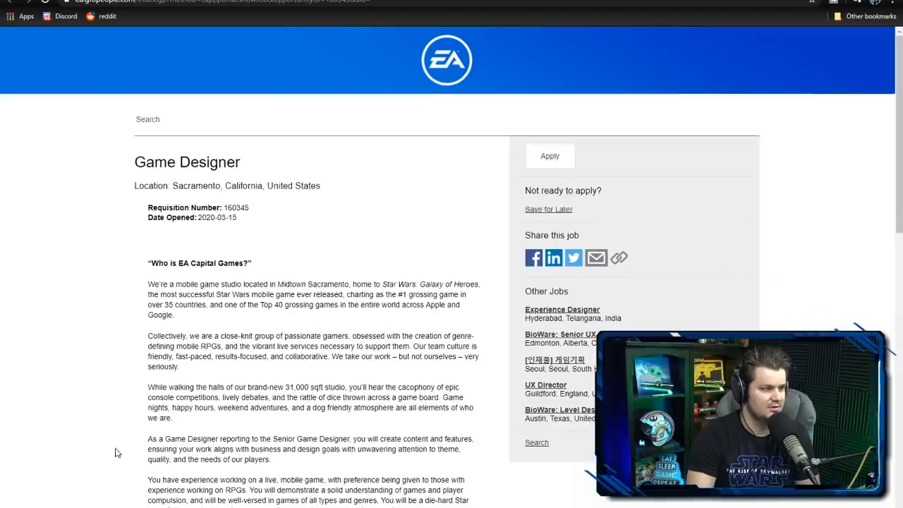
scroll("down", 3)
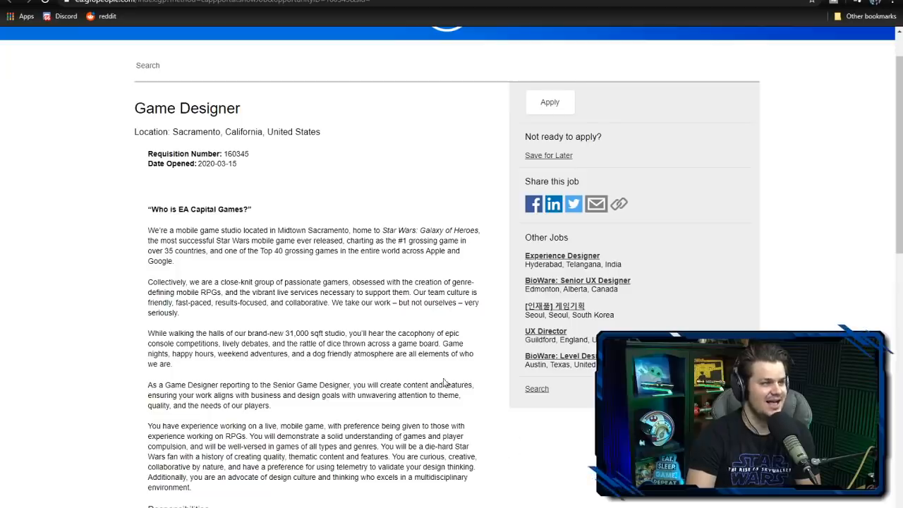
scroll("down", 3)
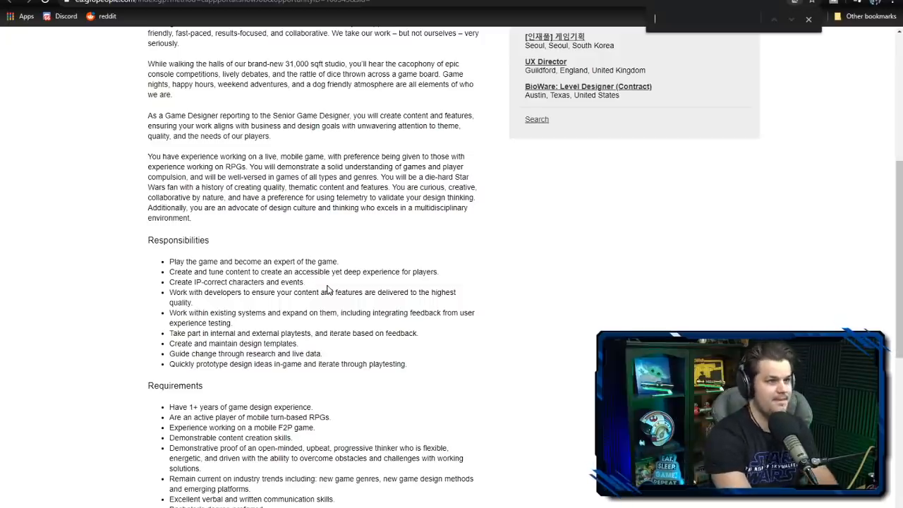
Step: Find 'content' in the Game Designer posting, step through its five matches, and return to the openings table
type("content")
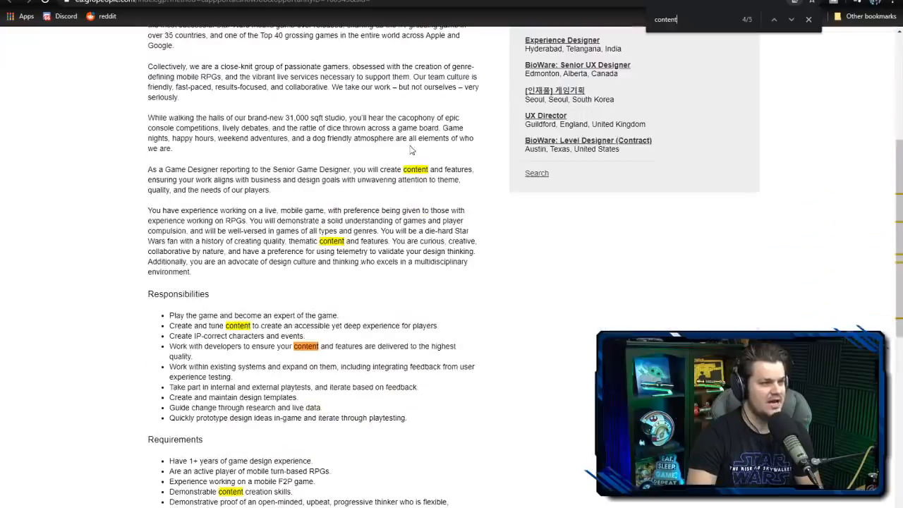
scroll("down", 3)
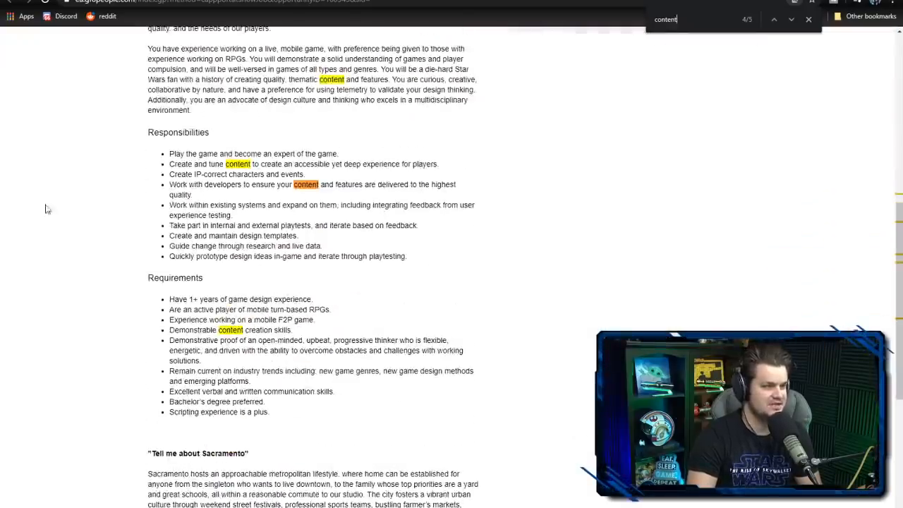
scroll("down", 3)
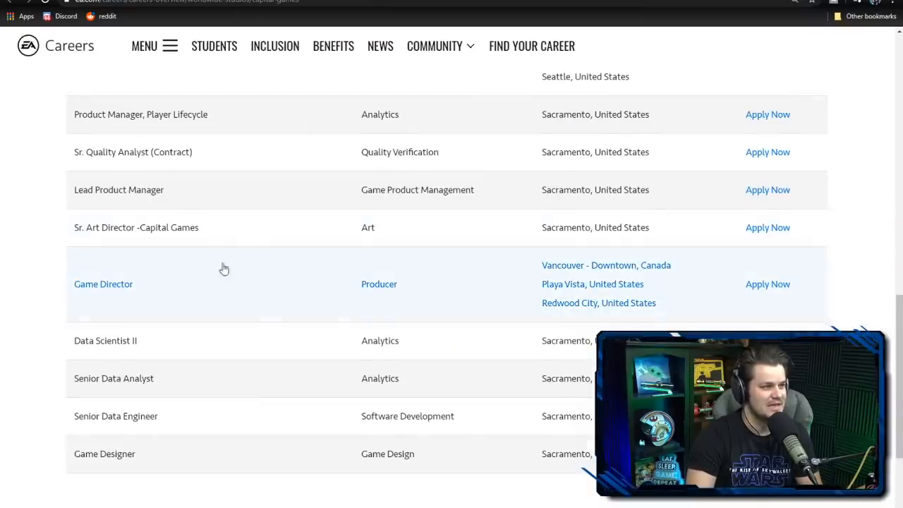
Step: Reopen the Game Director posting (Redwood City, Los Angeles, Vancouver) and read through it
scroll("down", 3)
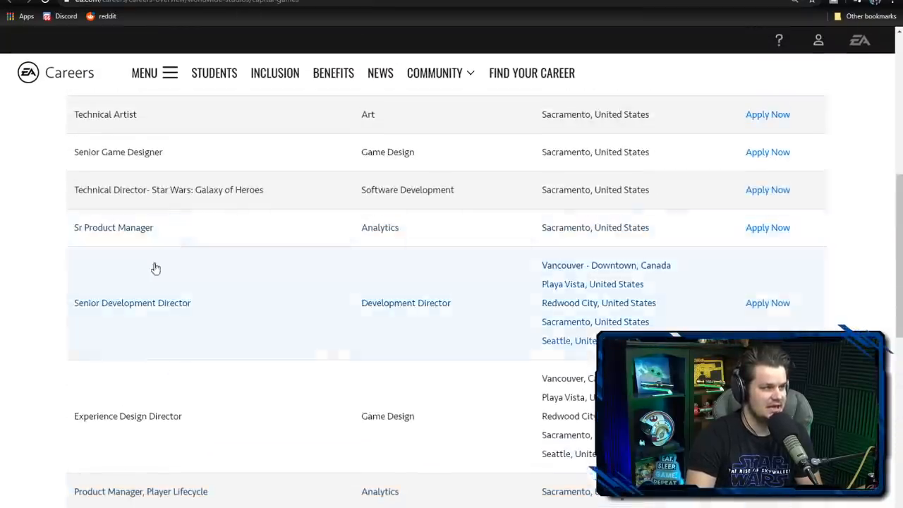
scroll("down", 3)
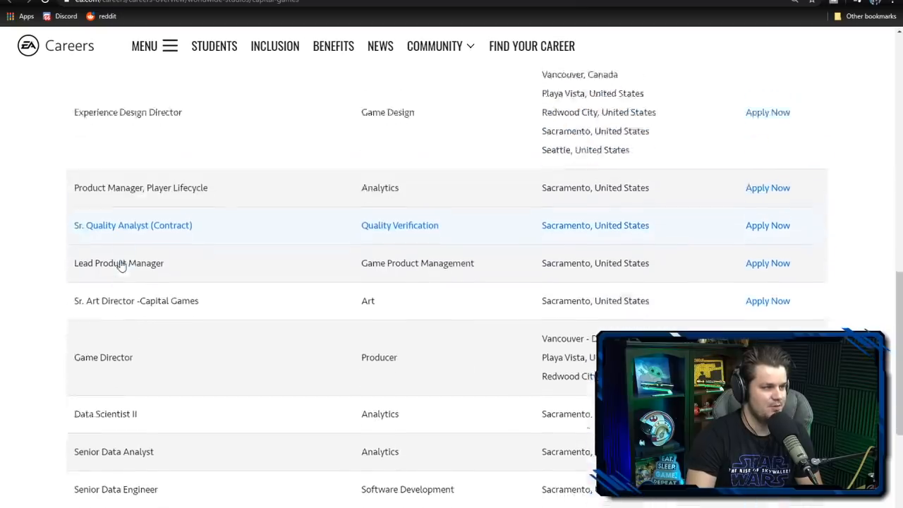
scroll("down", 3)
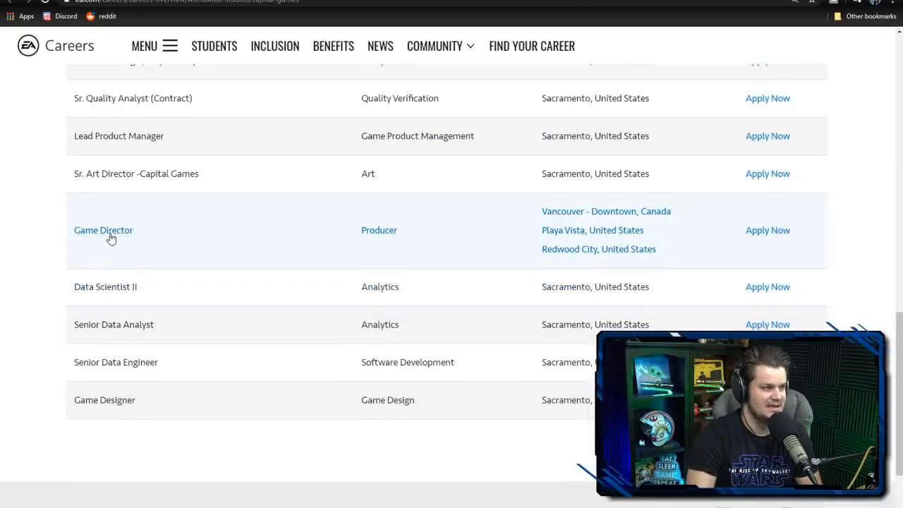
left_click(103, 230)
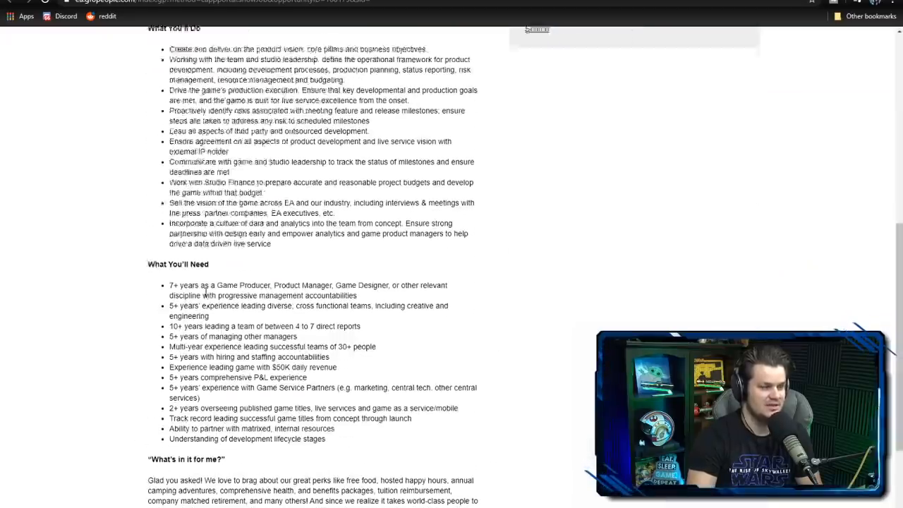
scroll("down", 3)
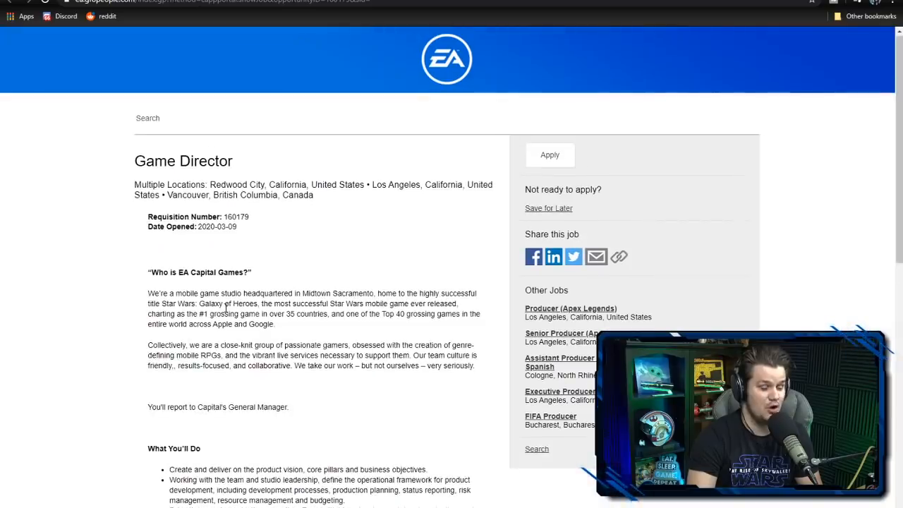
scroll("down", 3)
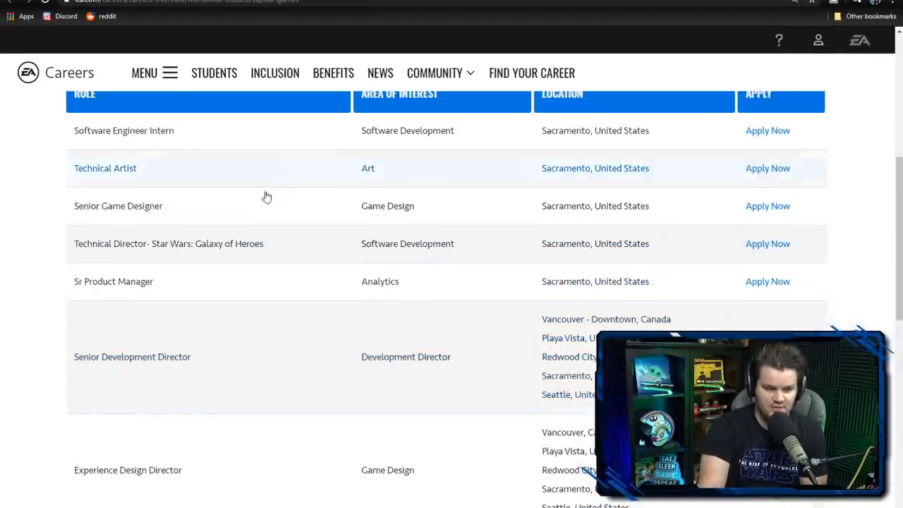
mouse_move(232, 209)
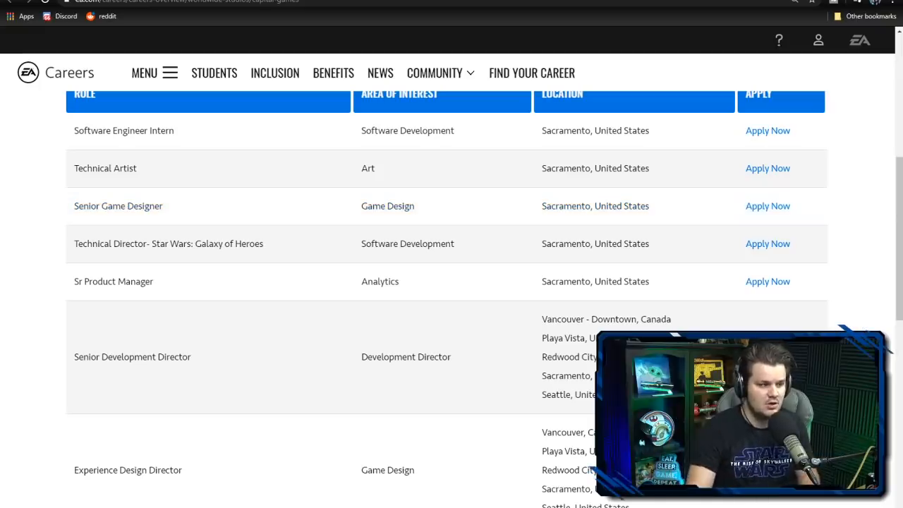
scroll("down", 3)
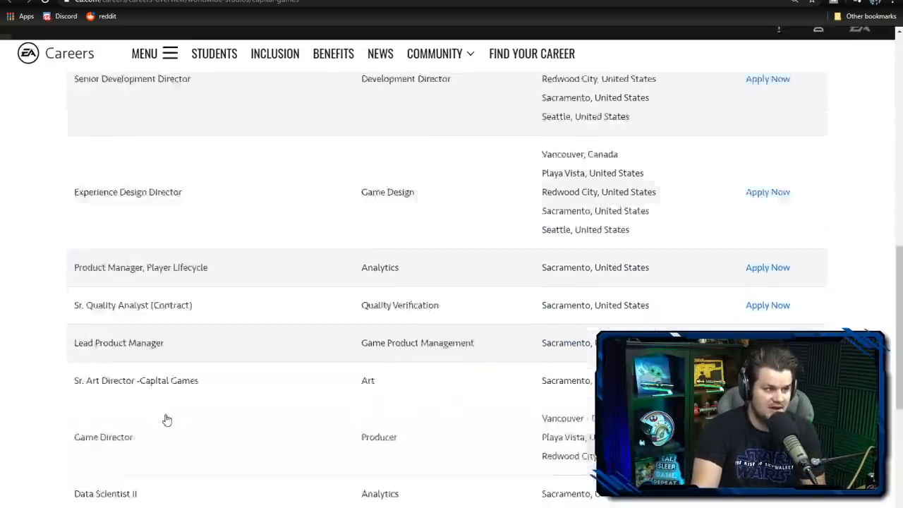
scroll("down", 3)
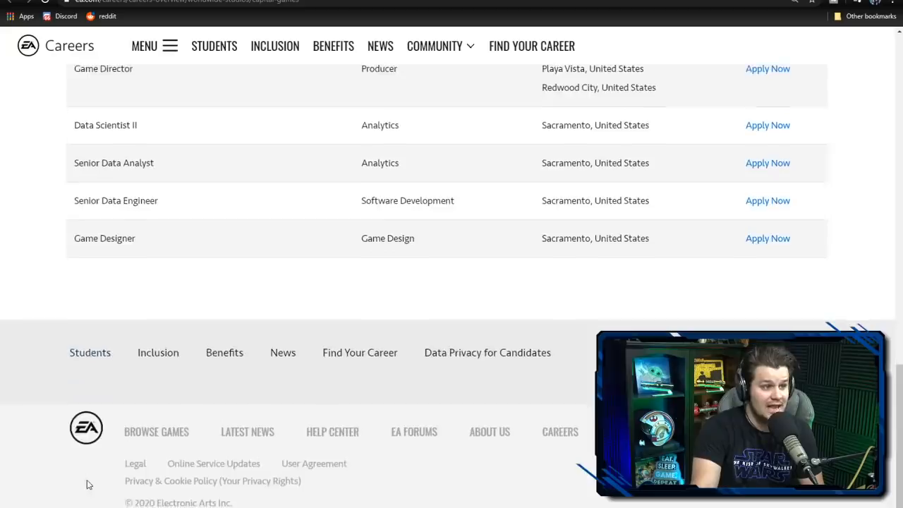
scroll("up", 3)
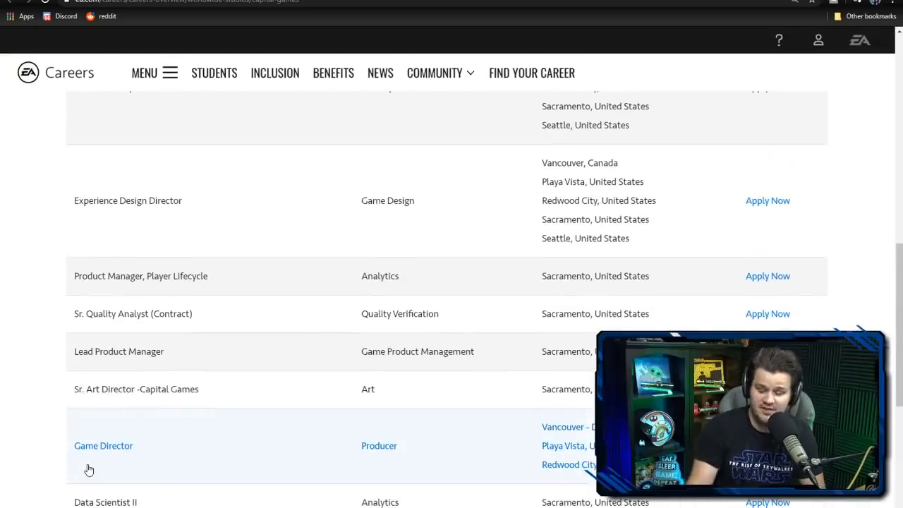
scroll("down", 3)
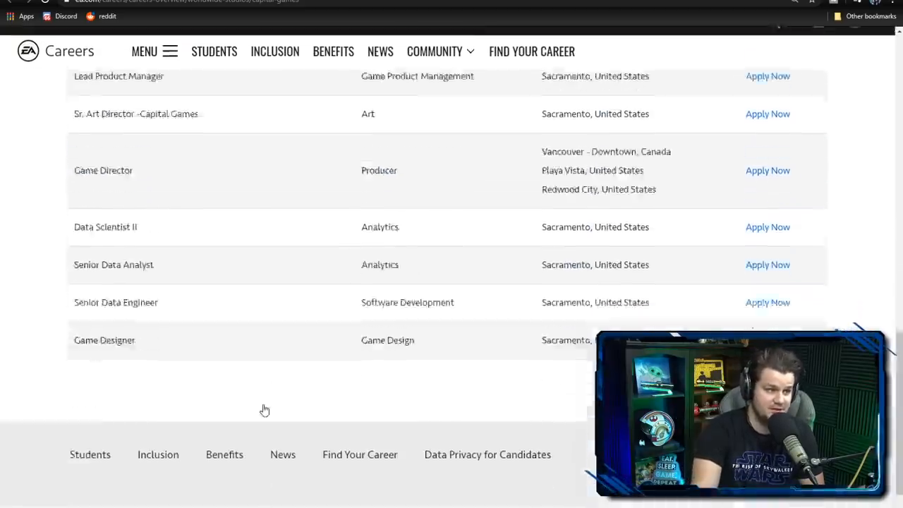
scroll("up", 3)
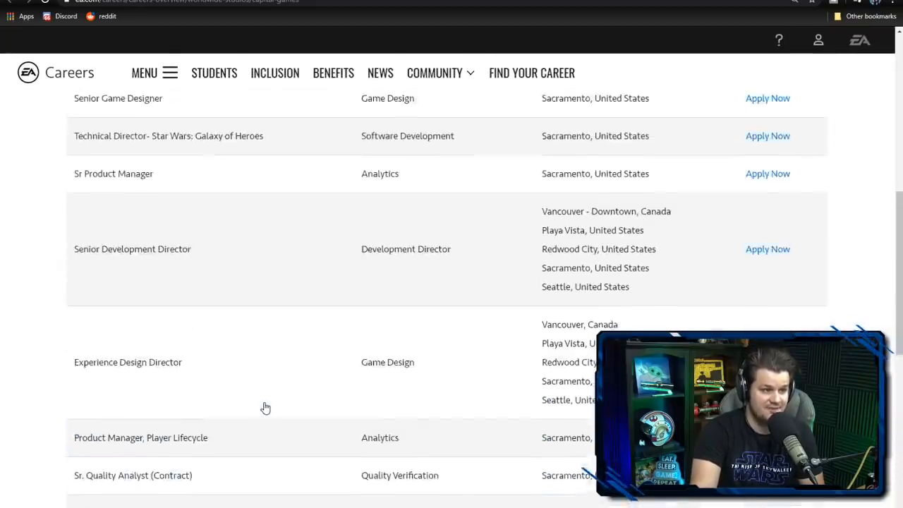
scroll("down", 3)
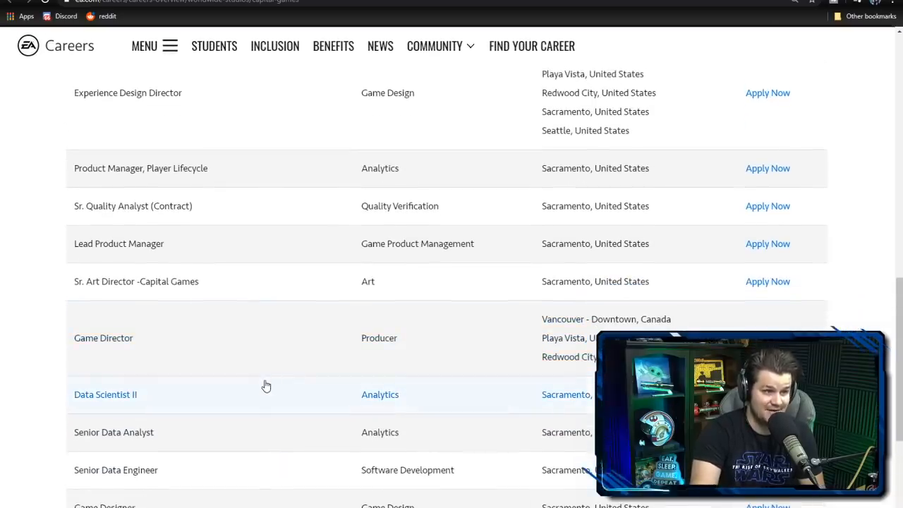
scroll("down", 3)
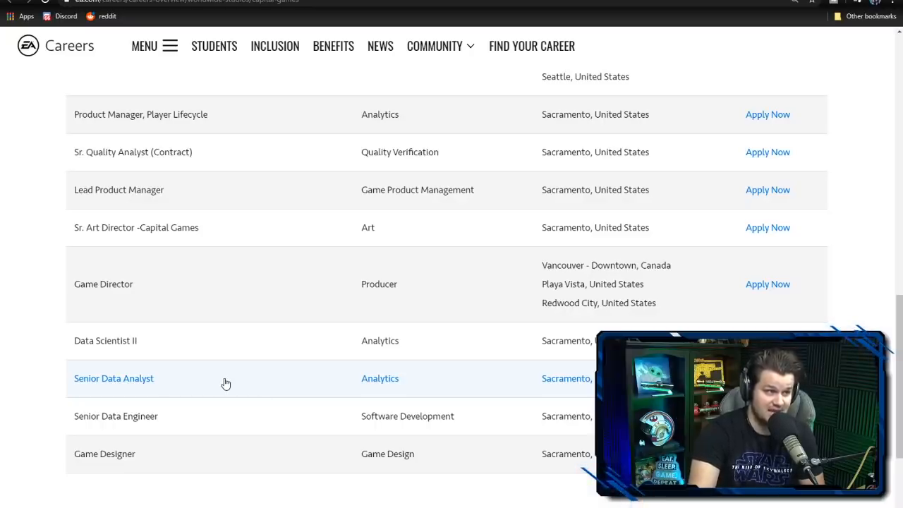
scroll("down", 3)
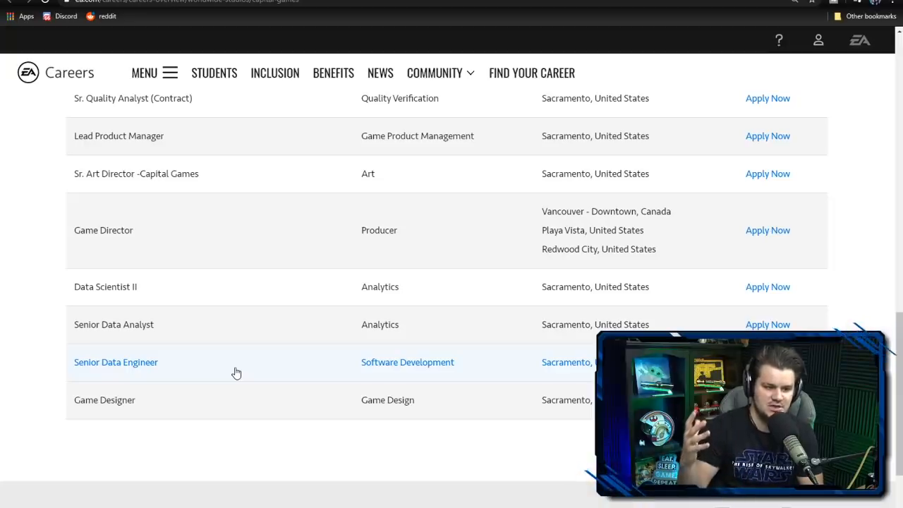
mouse_move(239, 369)
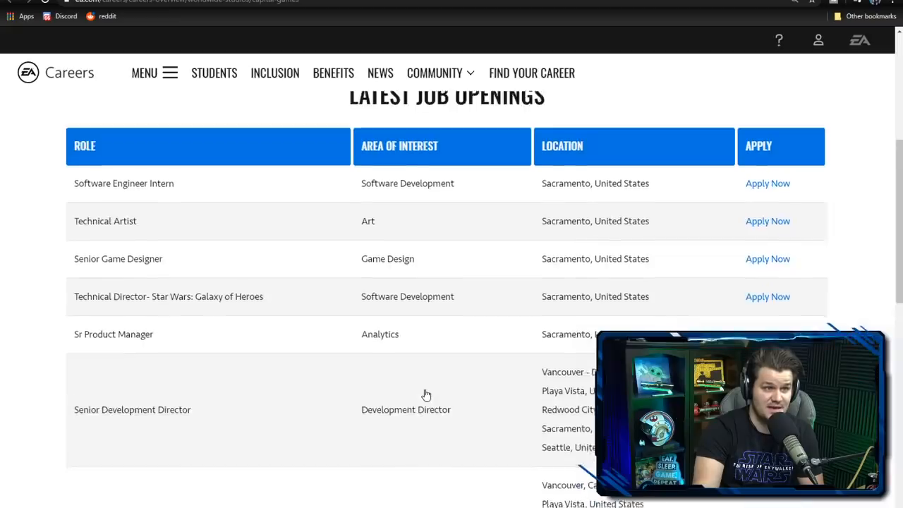
scroll("down", 3)
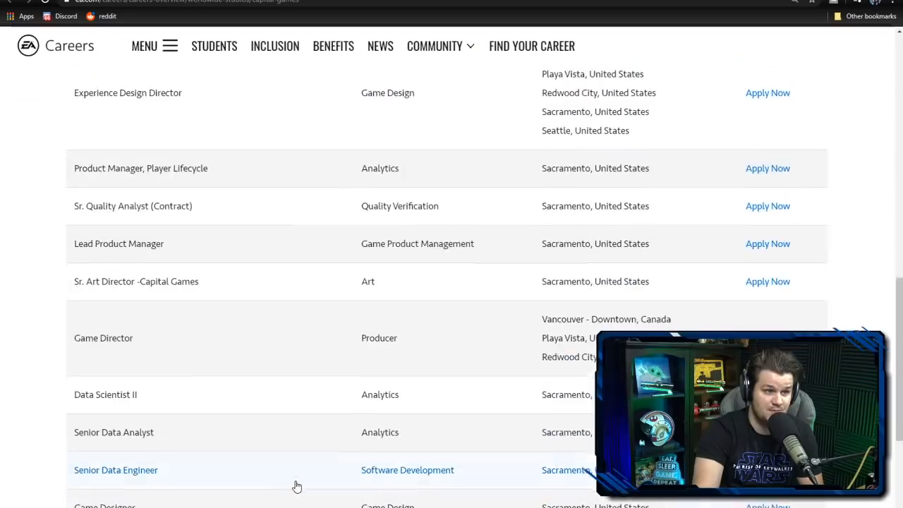
scroll("down", 3)
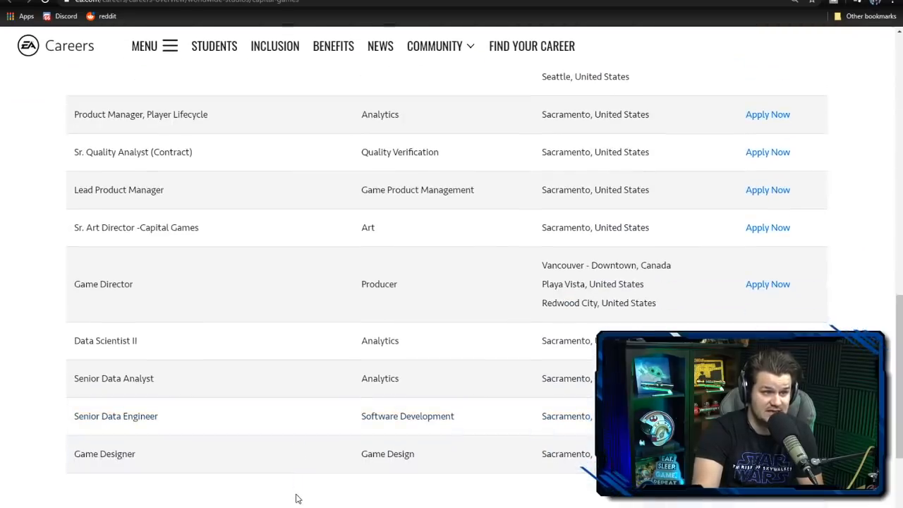
mouse_move(150, 293)
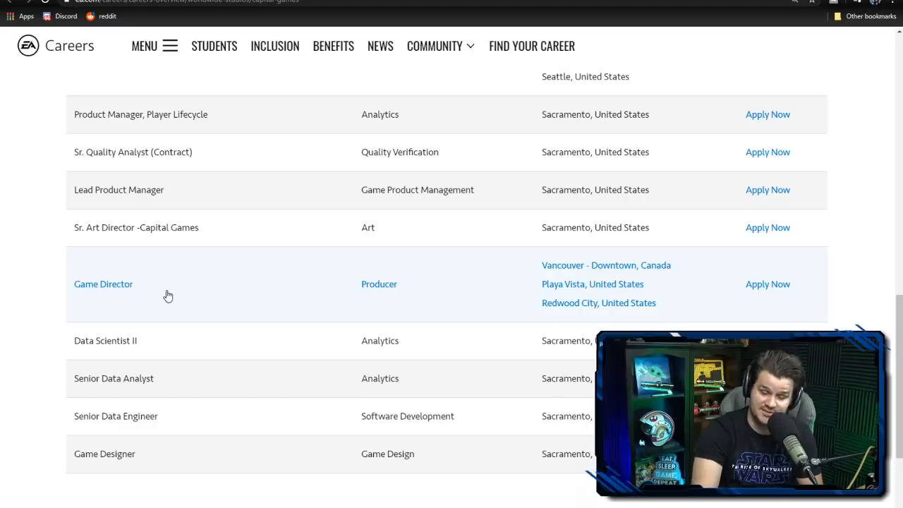
mouse_move(21, 397)
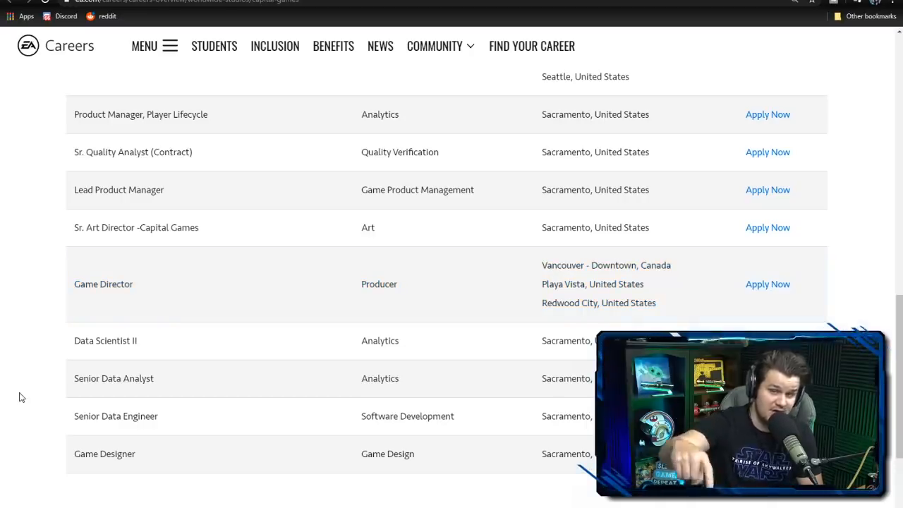